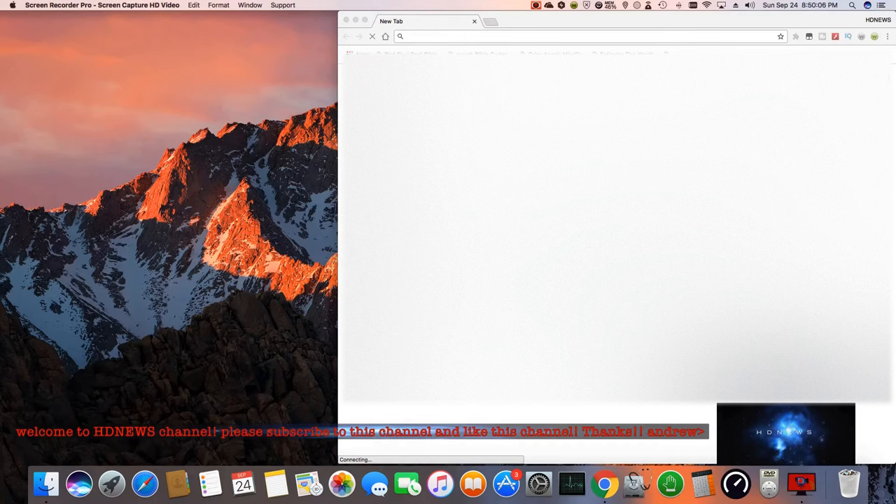
mouse_move(583, 8)
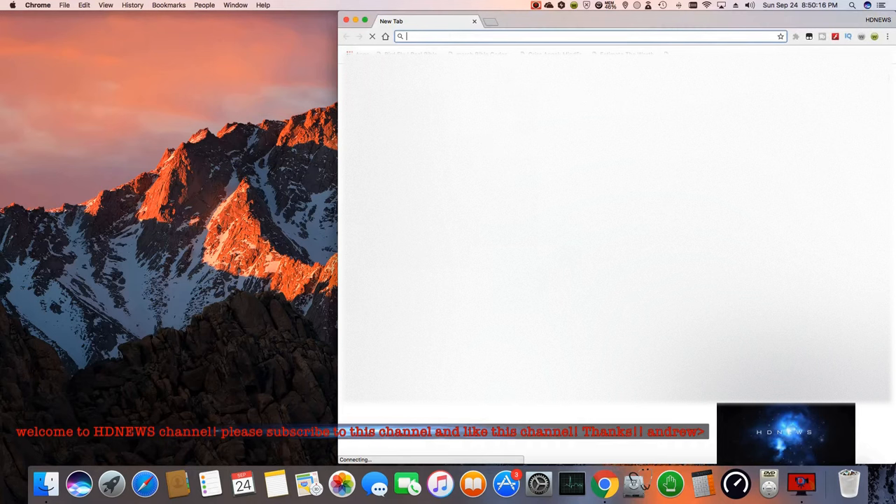
mouse_move(535, 16)
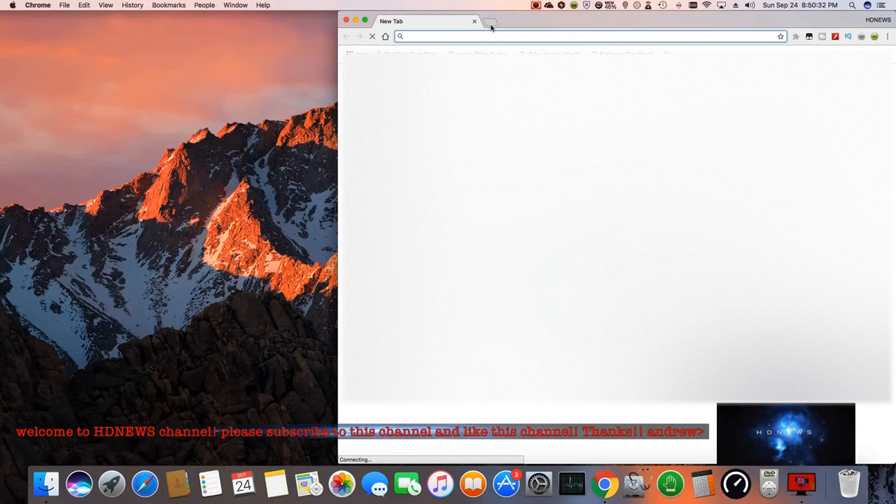
Search Google for 'windows 10 fall creators update' and read through The Verge's release-date article.
text(windows 10 fall)
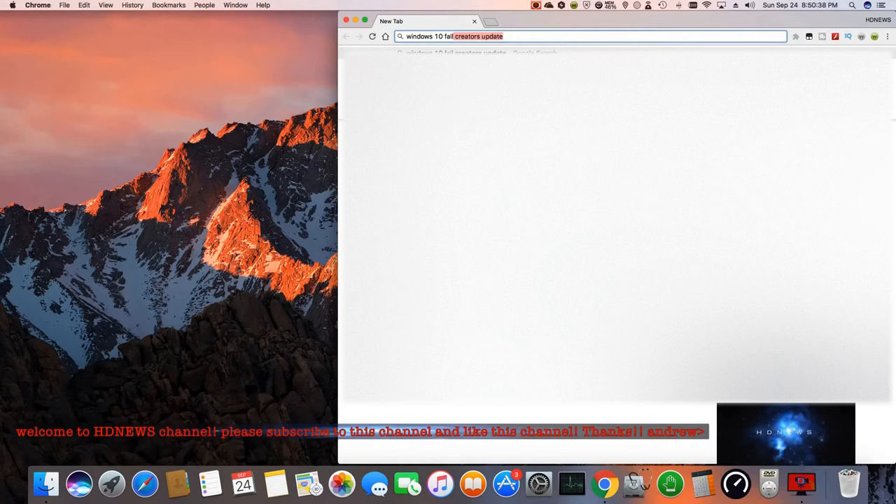
key(Return)
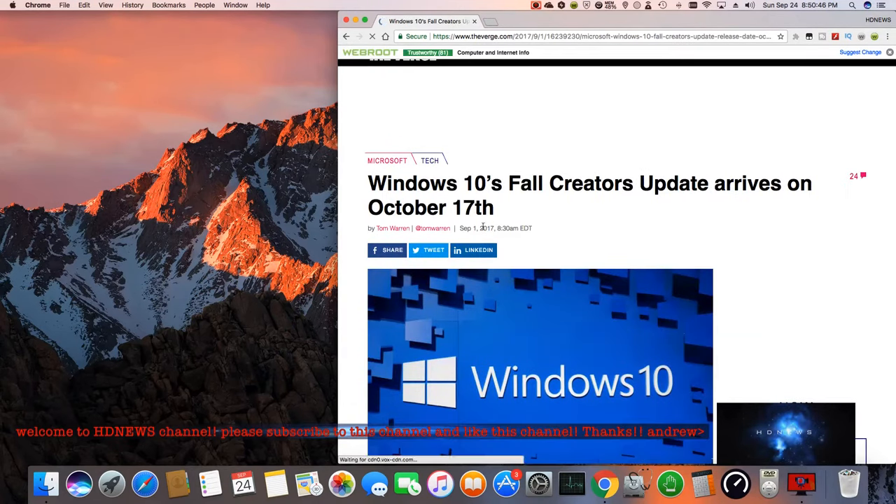
scroll(down, 3)
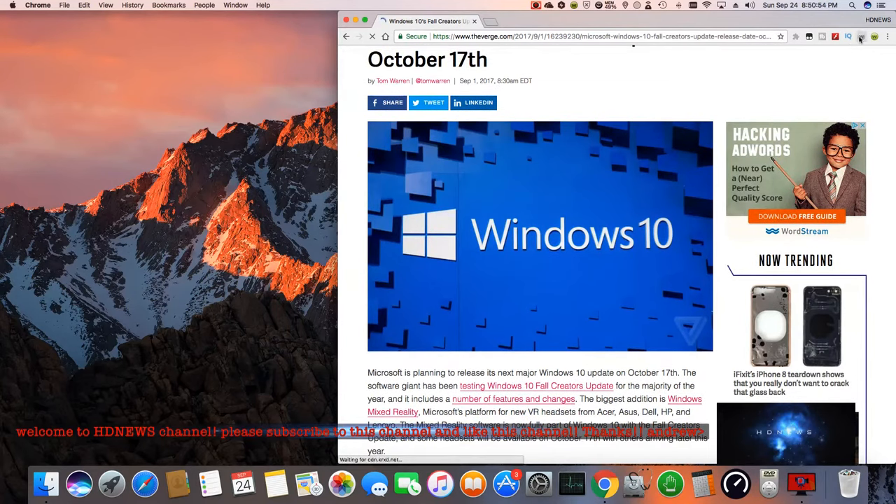
mouse_move(858, 38)
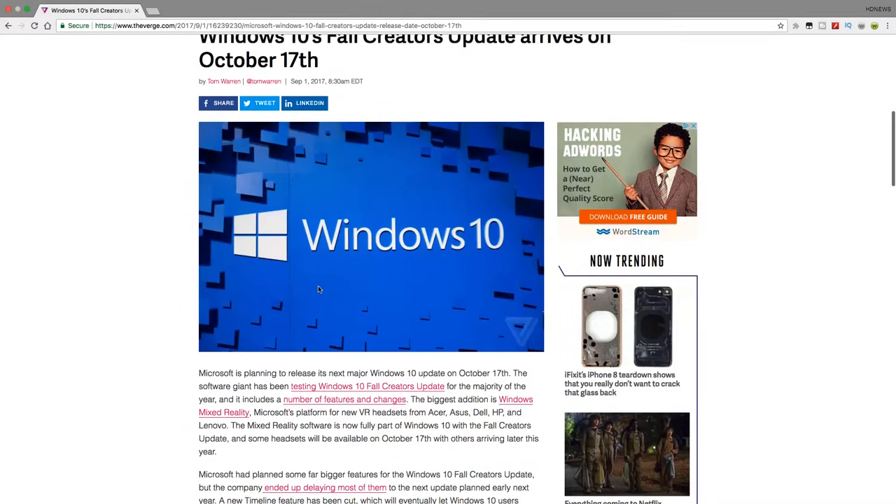
scroll(down, 3)
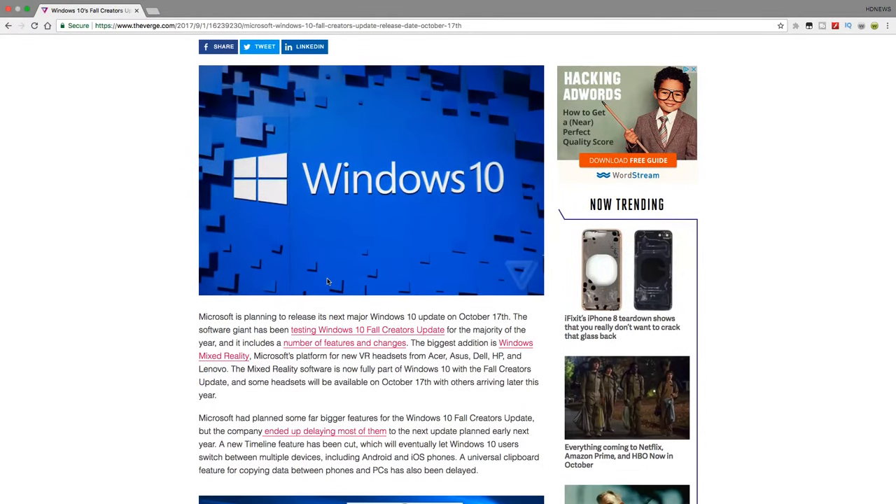
scroll(down, 3)
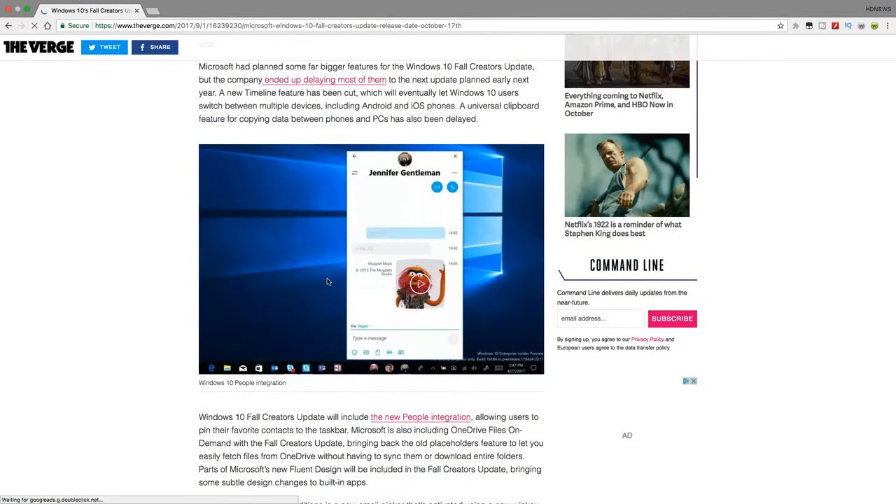
scroll(down, 3)
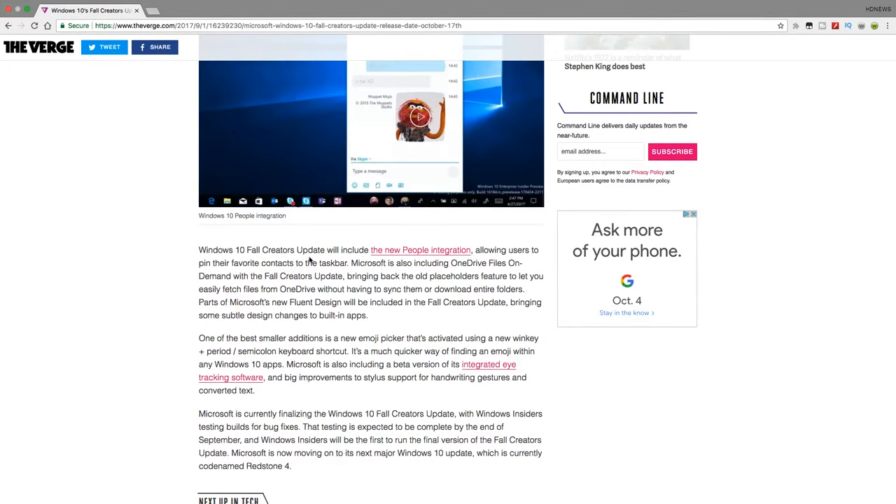
scroll(up, 3)
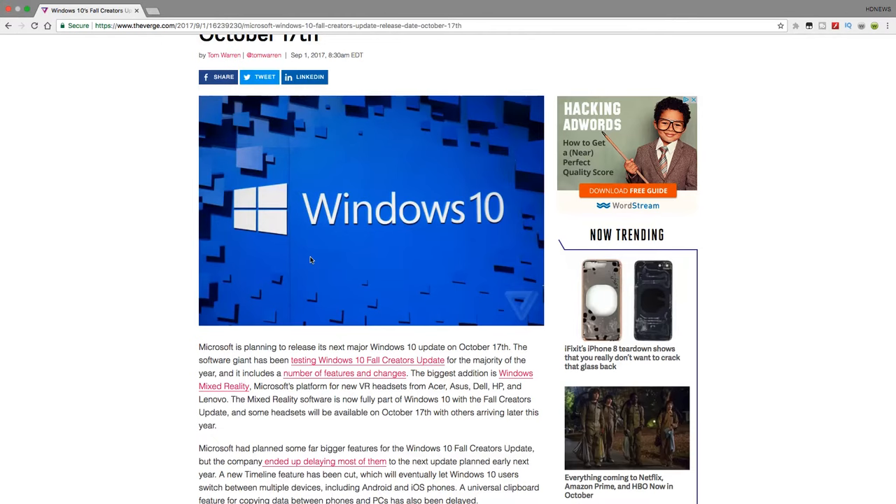
scroll(down, 3)
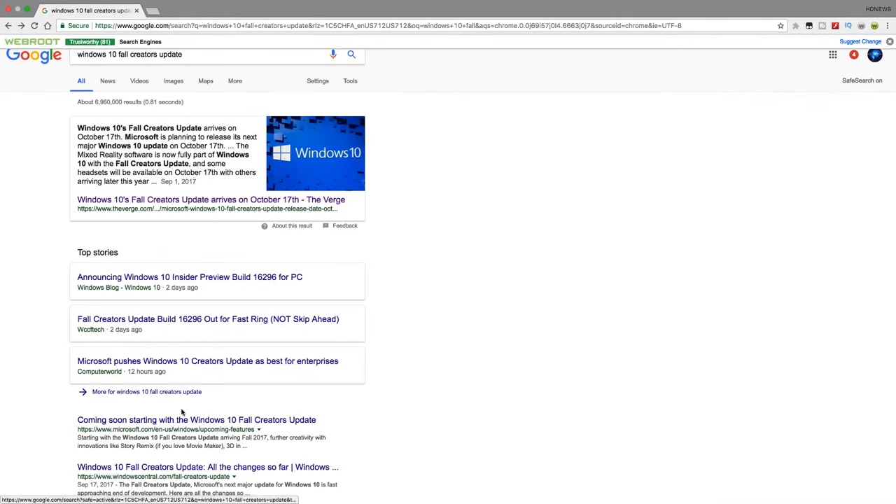
Back on the Google results, open Microsoft's 'Coming soon' Fall Creators Update page.
click(191, 420)
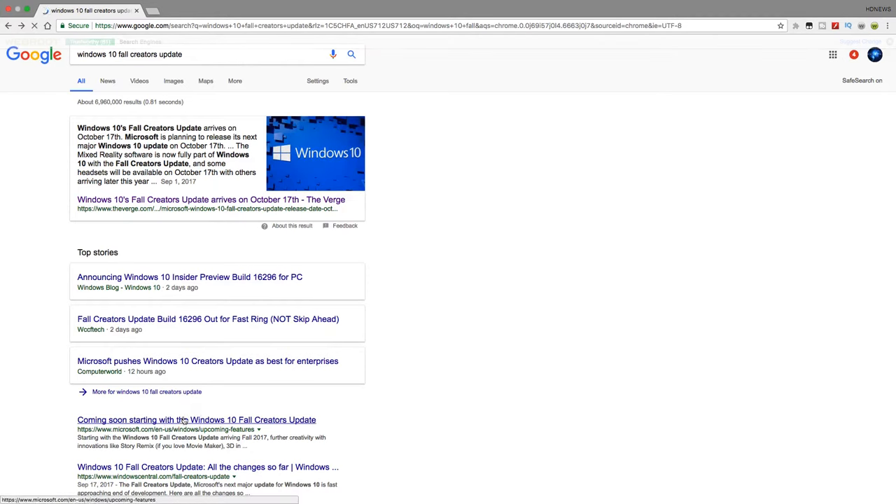
click(182, 420)
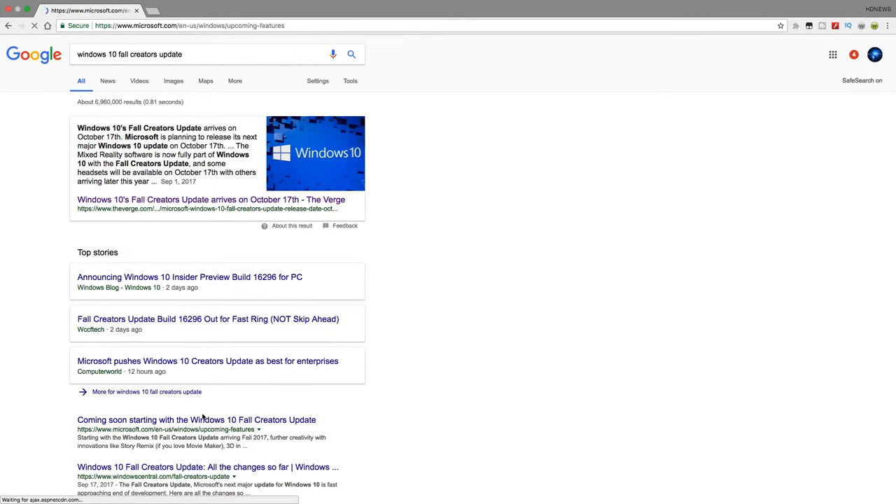
Read Microsoft's Coming to Windows 10 page through Timeline and OneDrive Files On-Demand.
click(180, 420)
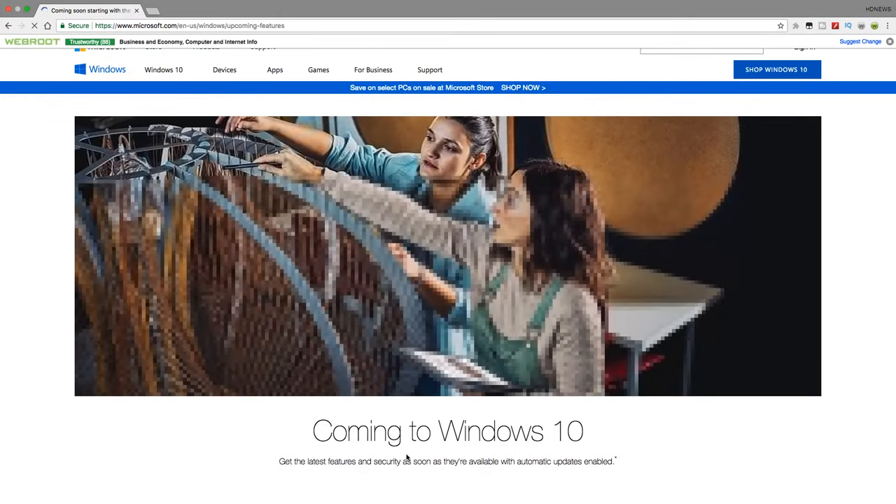
scroll(down, 3)
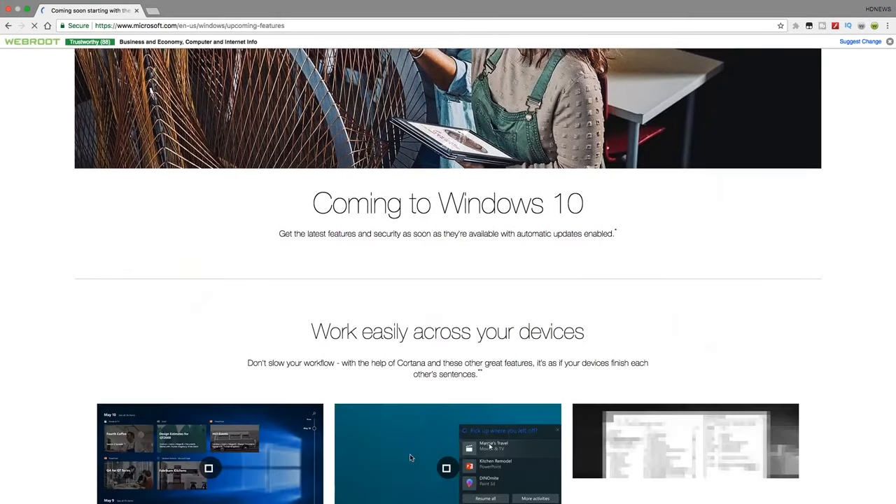
scroll(down, 3)
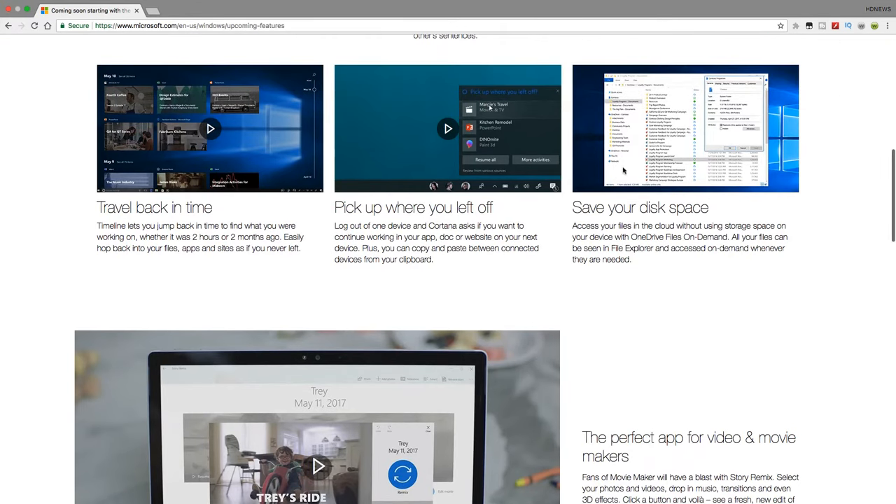
mouse_move(693, 174)
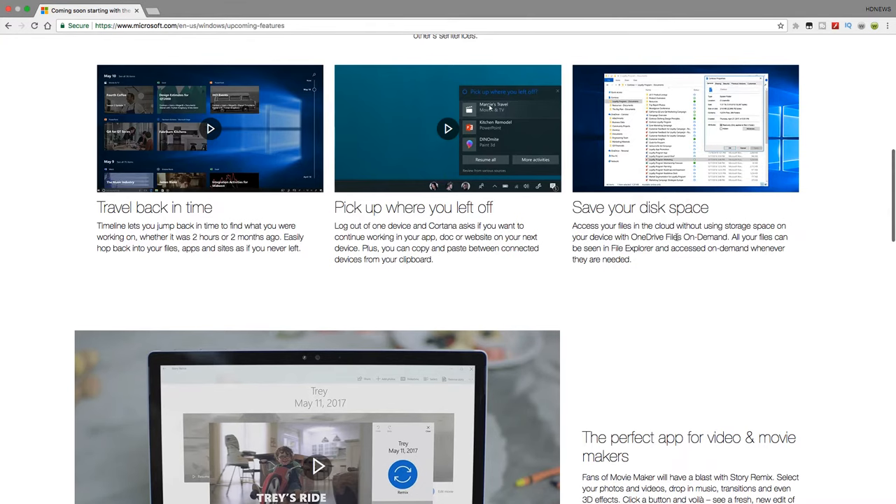
mouse_move(654, 294)
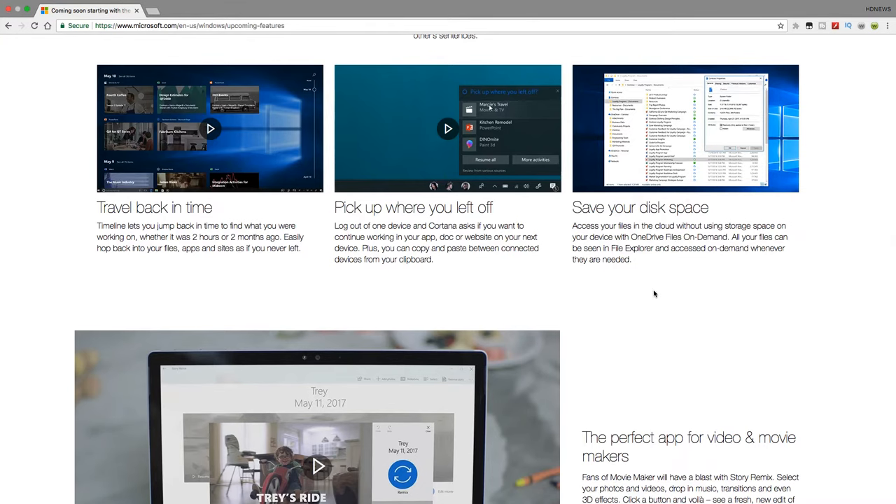
scroll(down, 3)
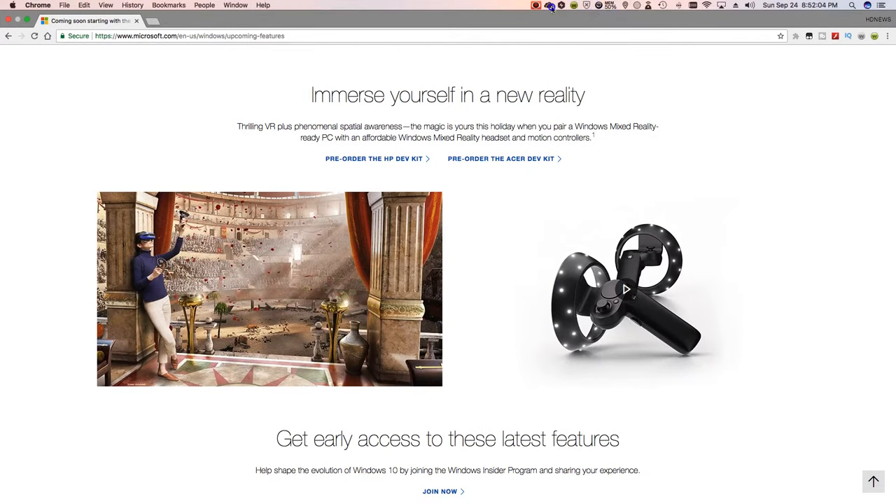
click(549, 6)
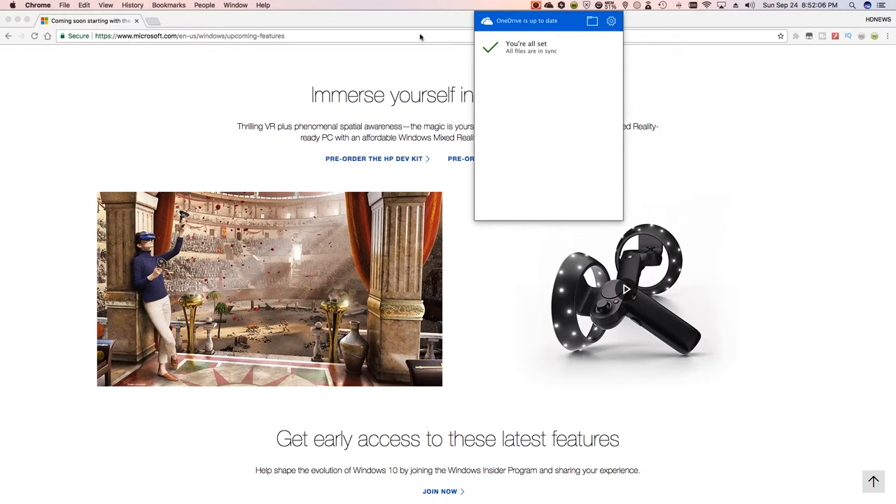
Continue through Mixed Reality down to the page footer and back up.
scroll(down, 3)
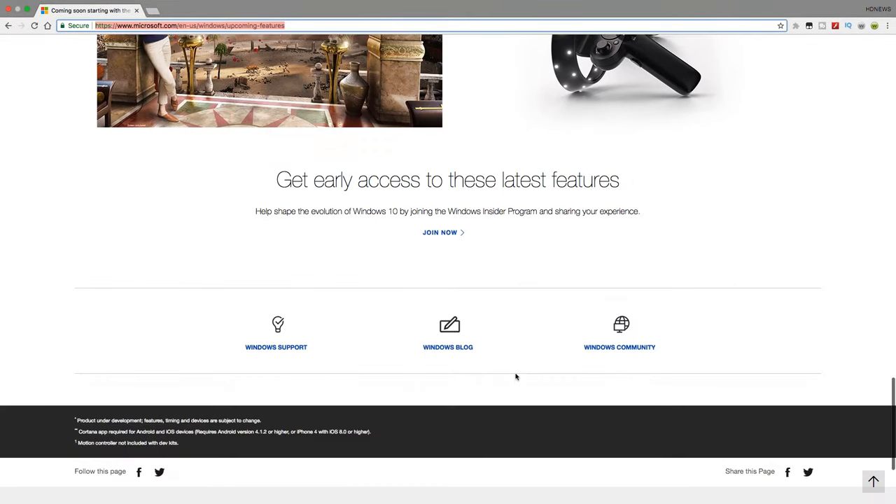
scroll(up, 3)
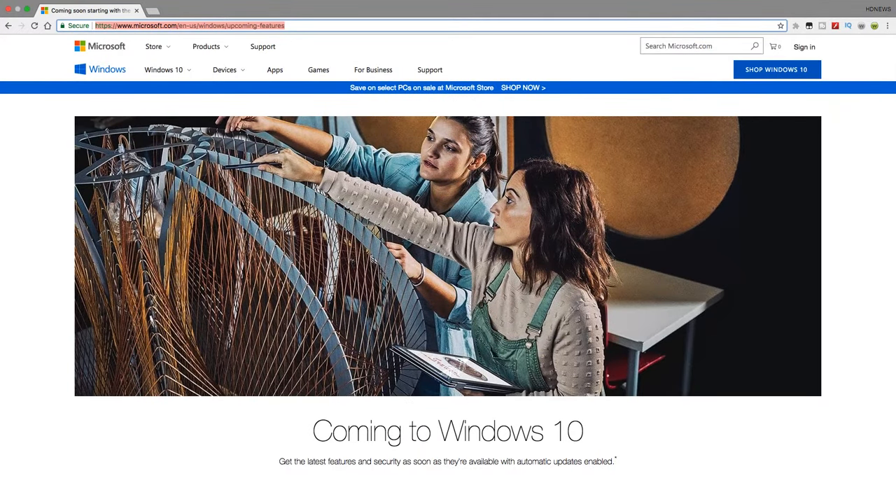
scroll(down, 3)
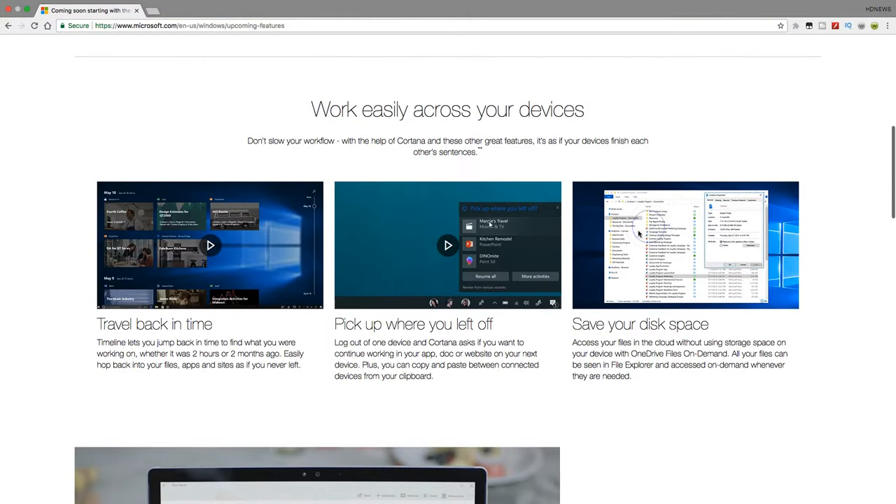
scroll(down, 3)
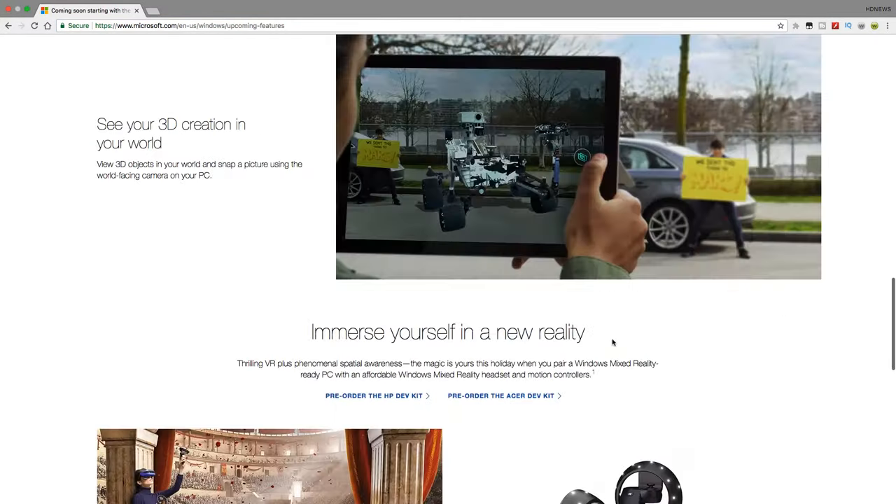
scroll(down, 3)
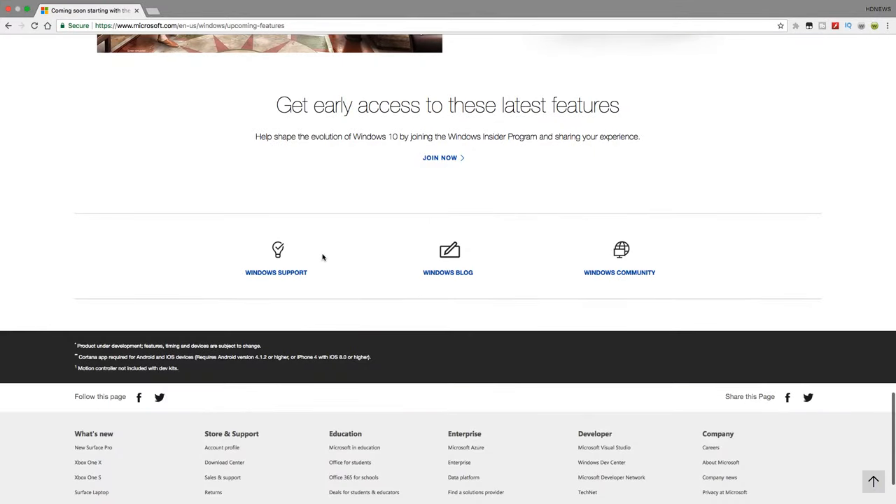
scroll(up, 3)
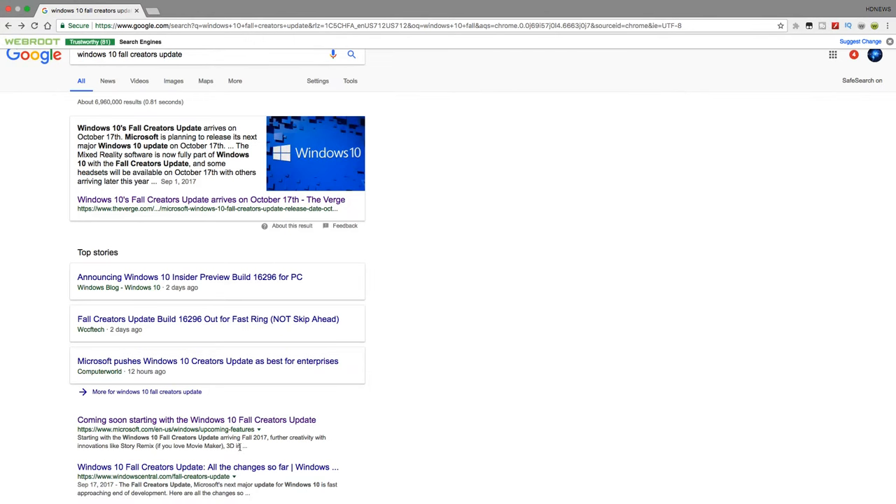
Scroll the Google results and refine the query to 'windows 10 fall creators update features'.
scroll(down, 3)
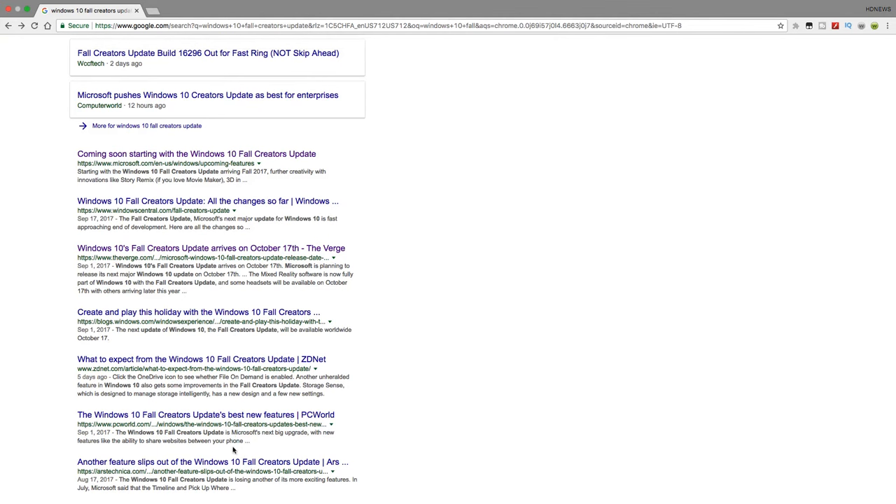
scroll(down, 3)
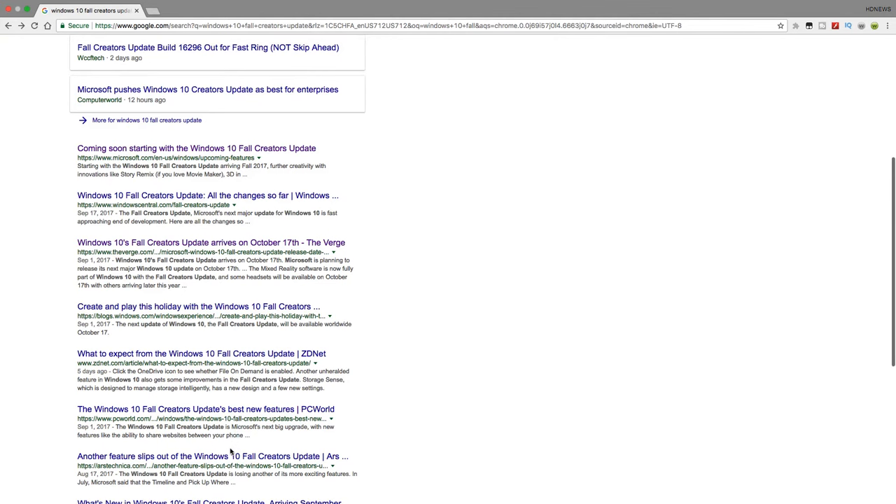
scroll(down, 3)
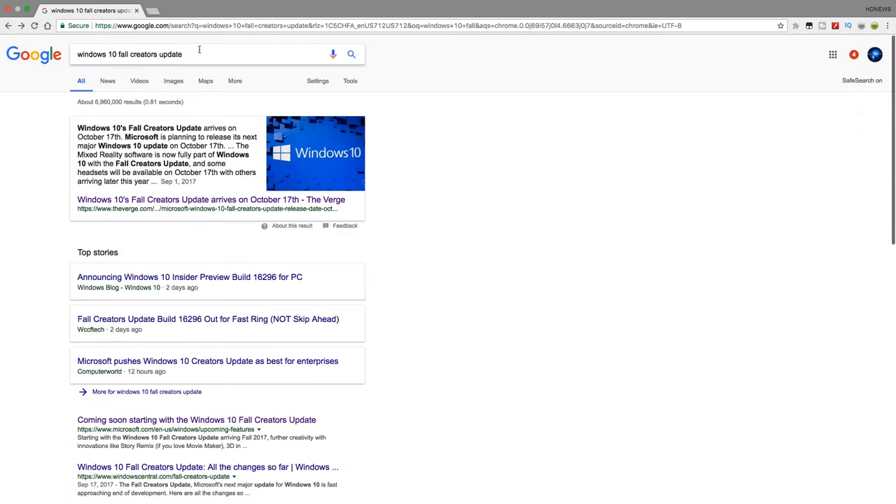
click(202, 53)
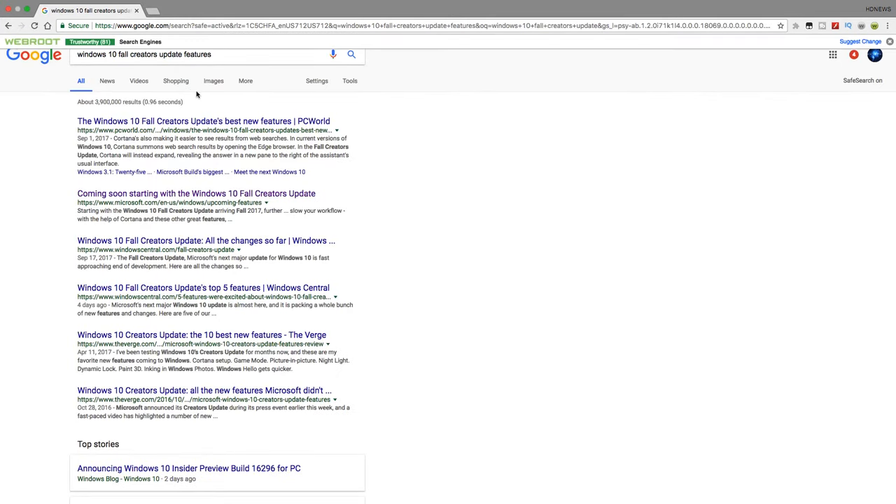
mouse_move(255, 112)
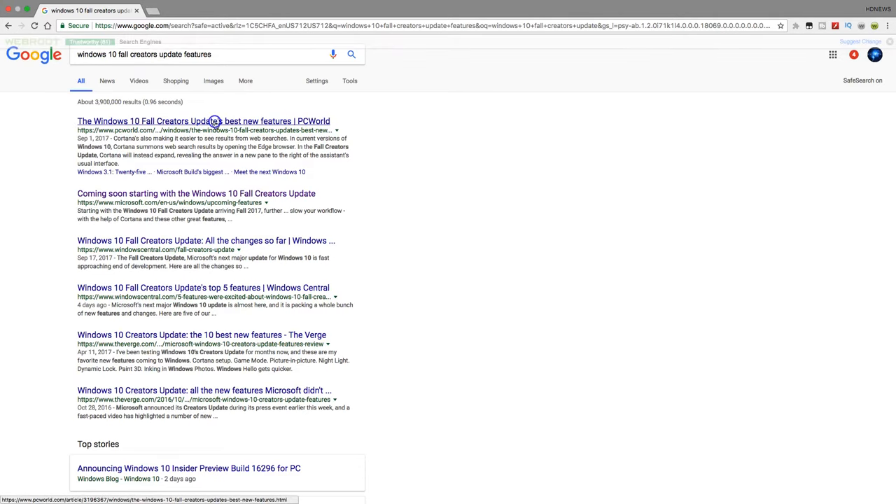
Skim PCWorld's Fall Creators Update best new features slideshow and return to the Google results.
click(196, 120)
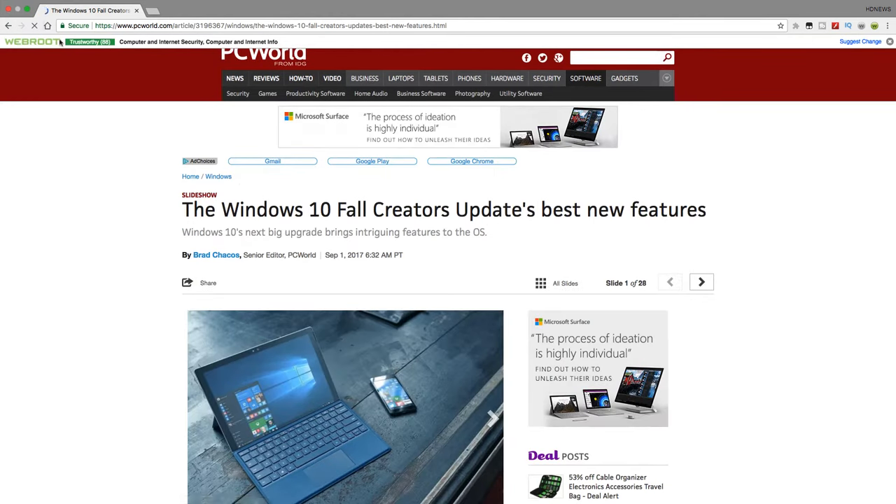
scroll(down, 3)
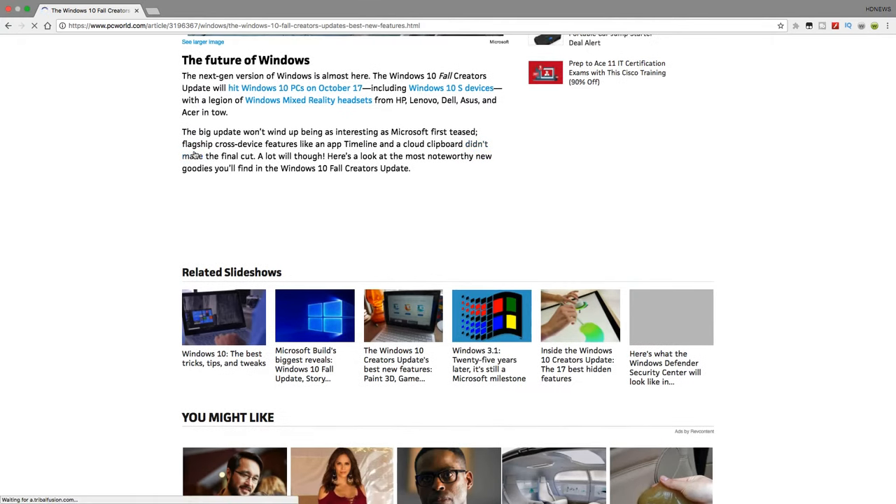
scroll(up, 3)
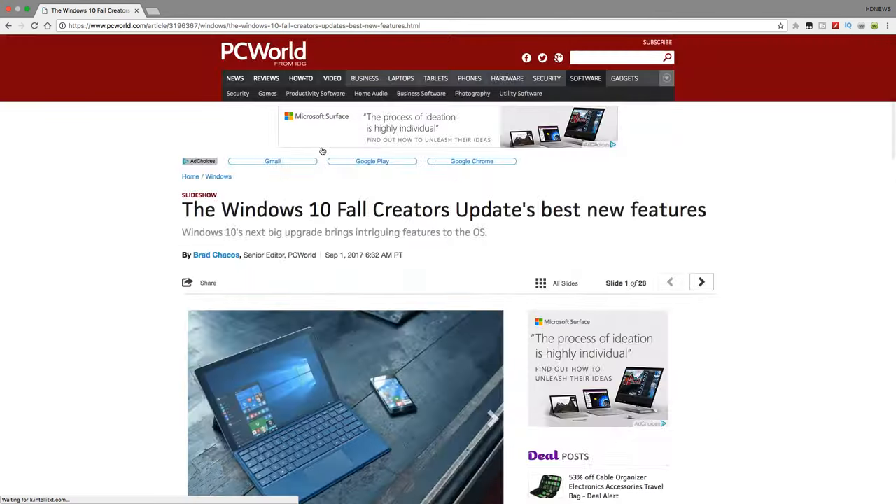
click(19, 28)
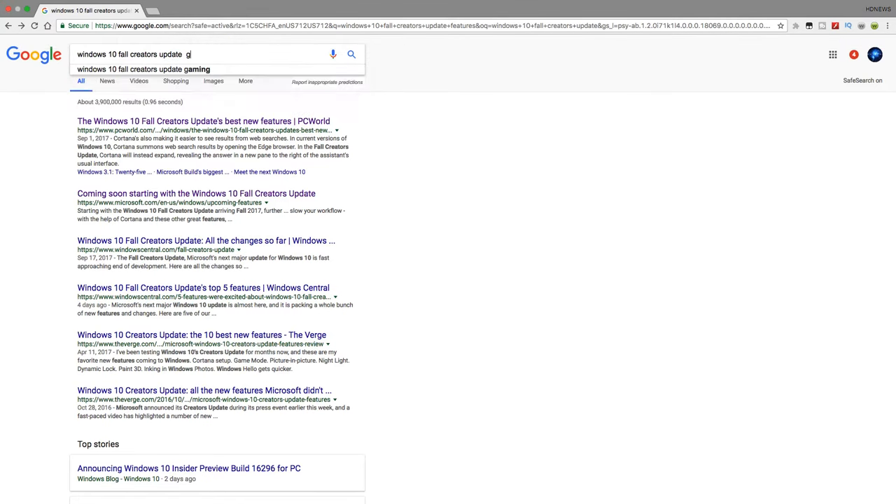
Search for 'windows 10 fall creators update glass', glance at Winaero's Aero Glass article, then open Windows Central's changelog.
text(laa)
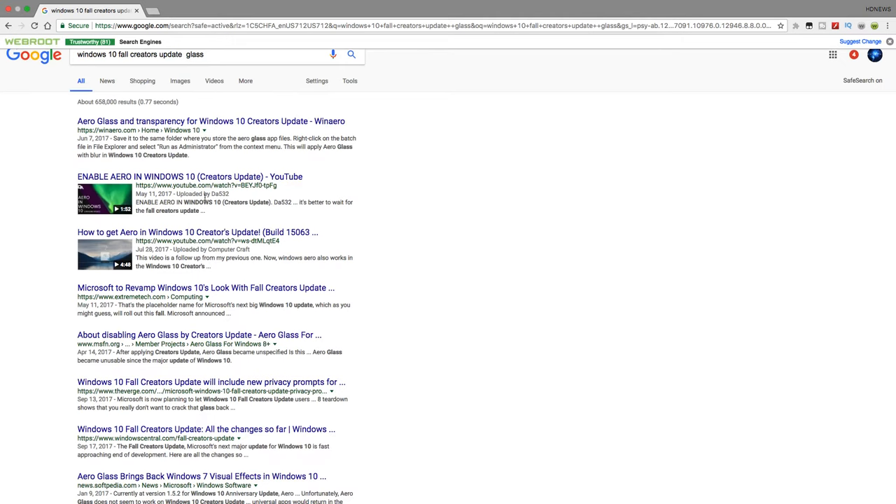
mouse_move(174, 120)
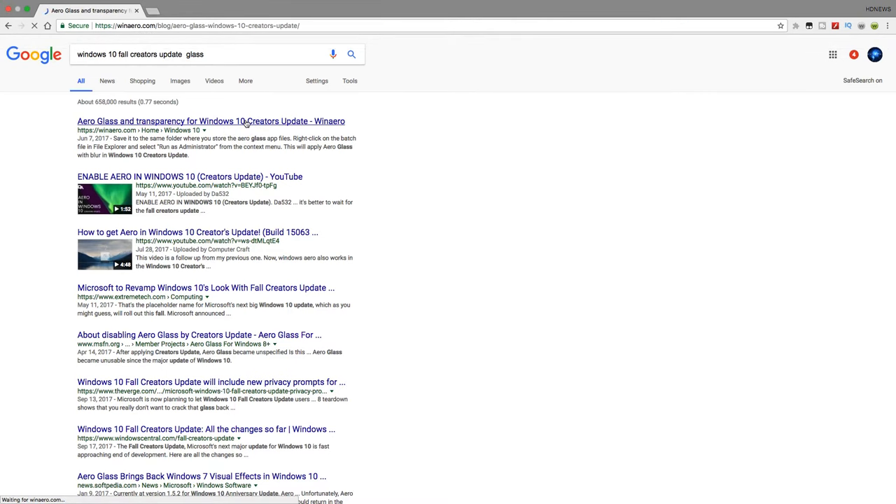
click(210, 121)
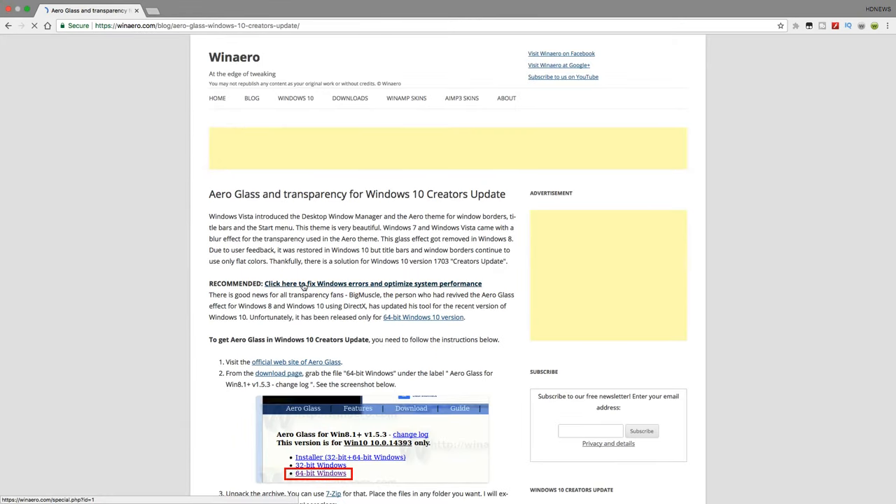
click(12, 32)
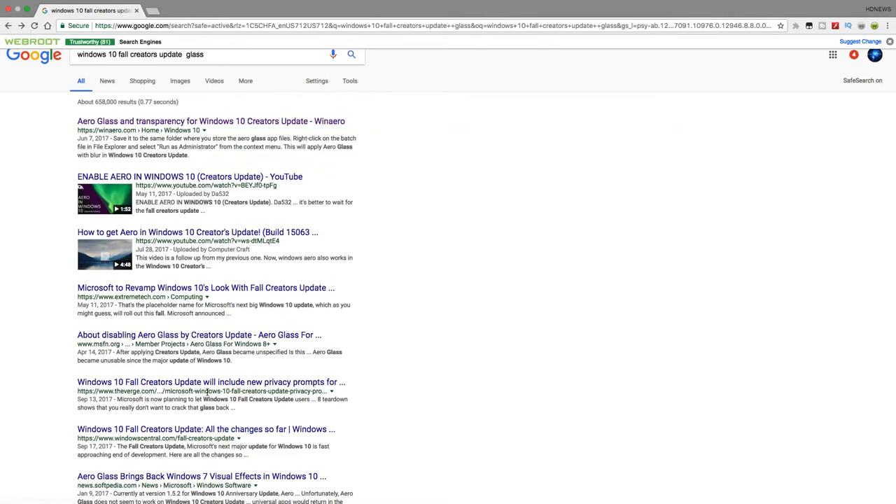
mouse_move(245, 428)
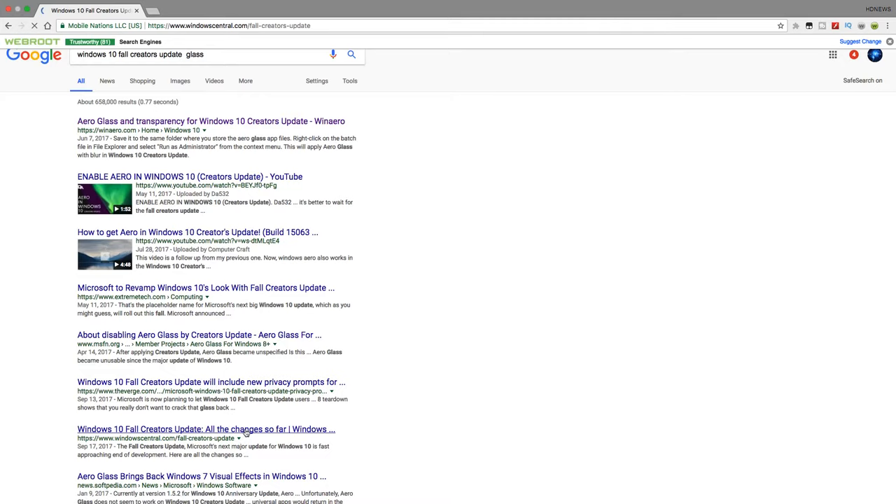
click(210, 430)
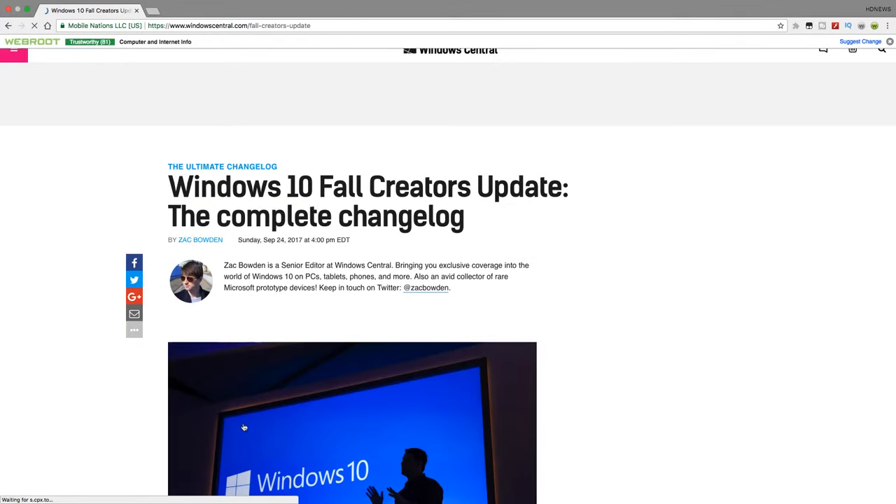
scroll(down, 3)
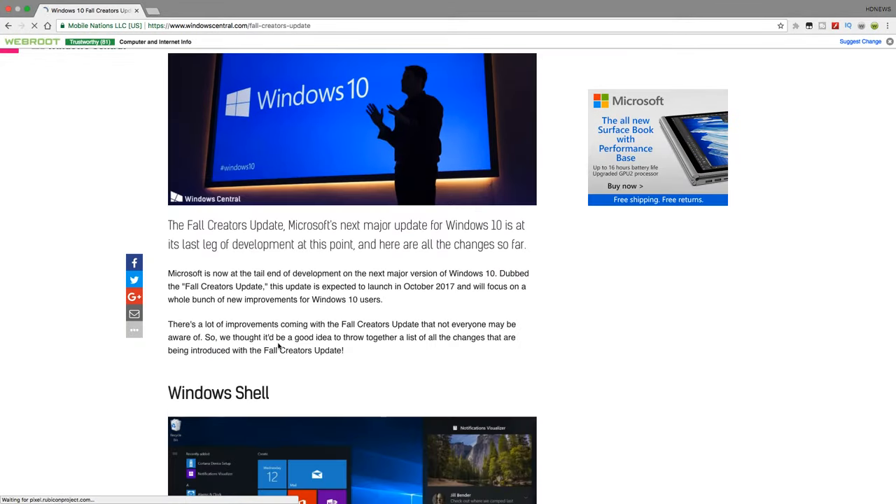
scroll(down, 3)
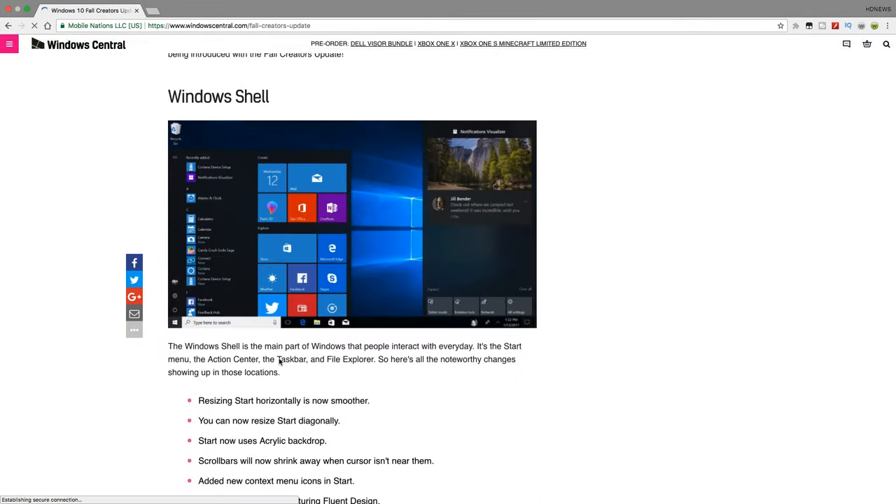
scroll(down, 3)
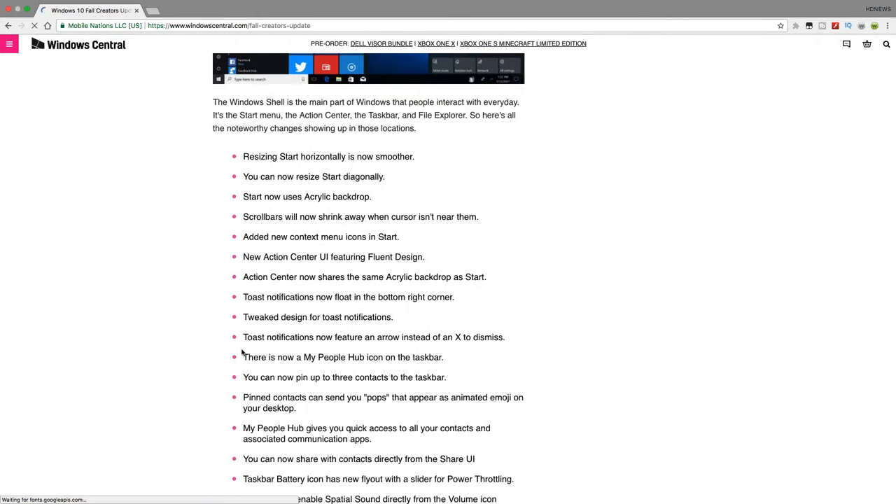
scroll(down, 3)
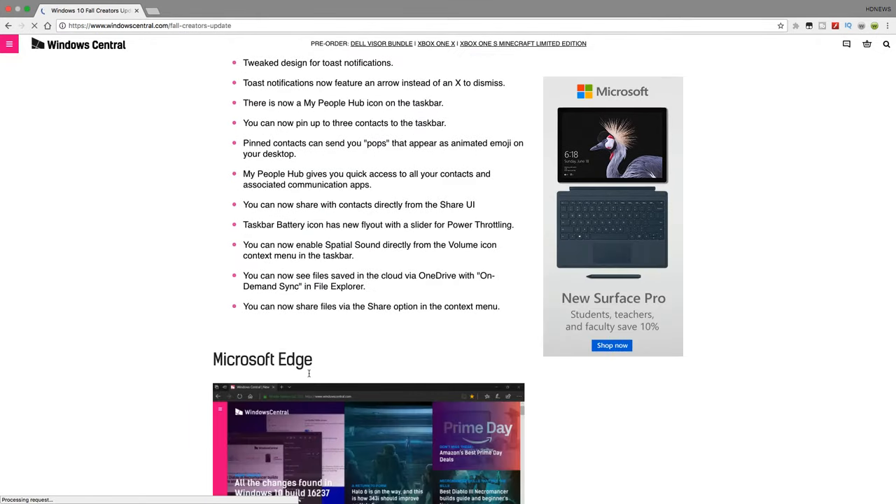
scroll(down, 3)
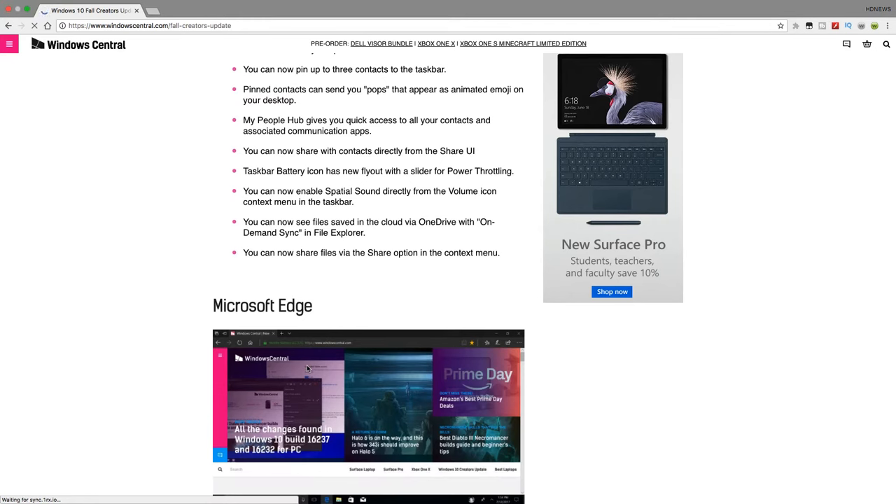
scroll(down, 3)
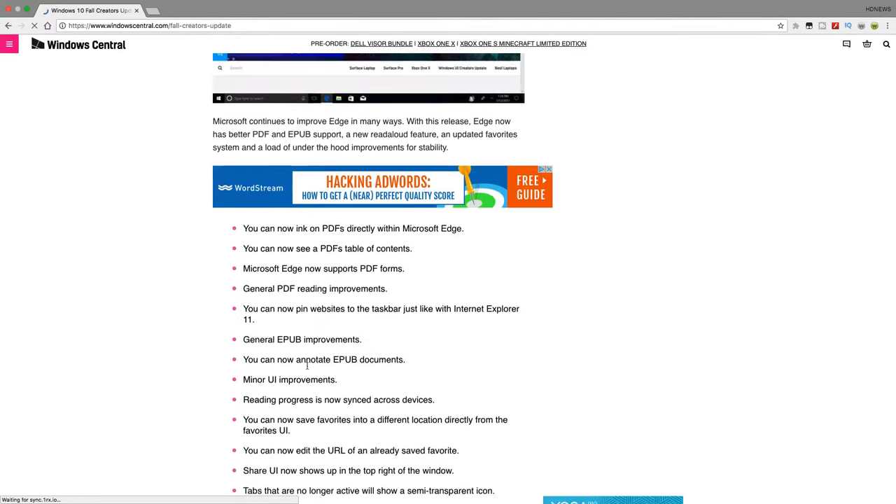
scroll(down, 3)
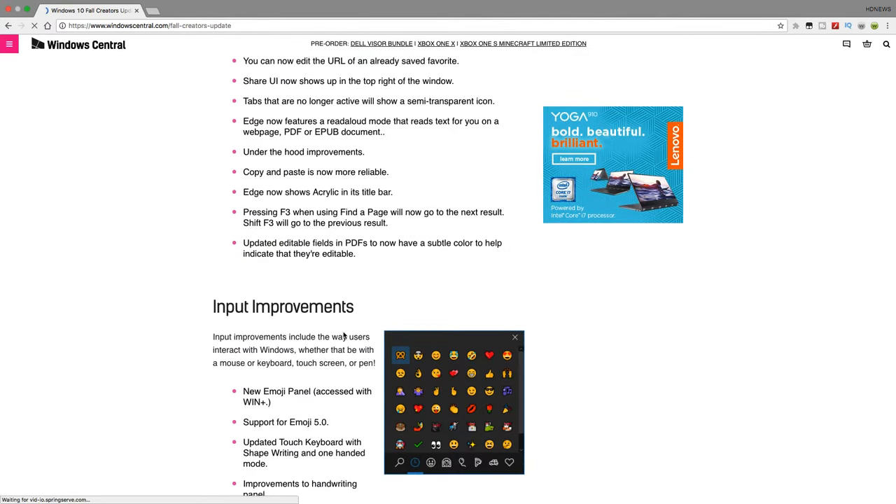
scroll(down, 3)
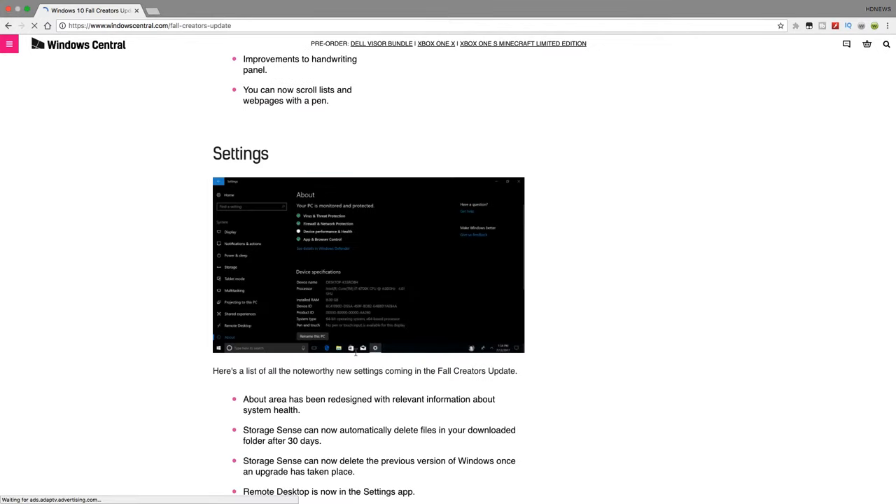
scroll(down, 3)
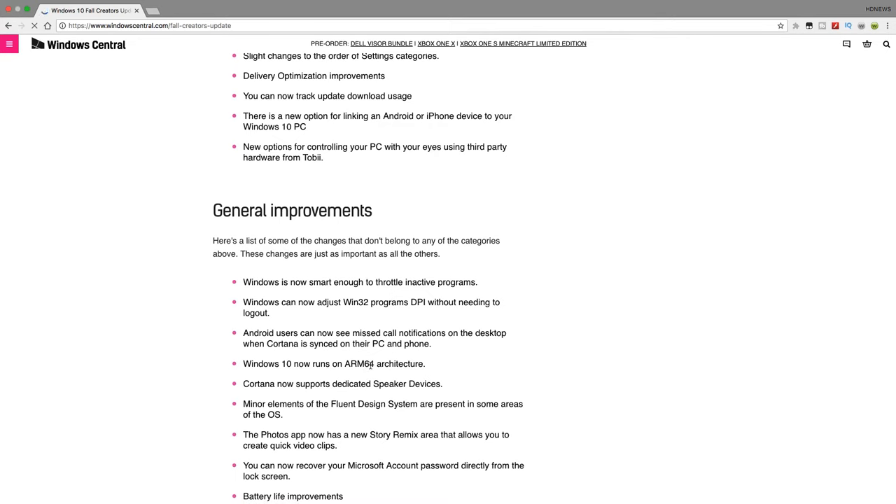
Scroll through the changelog's Settings and General improvements sections.
scroll(down, 3)
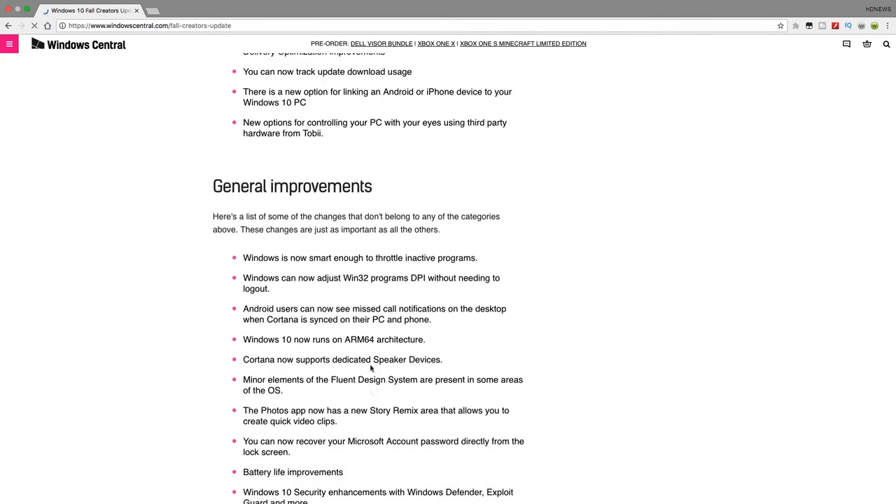
scroll(down, 3)
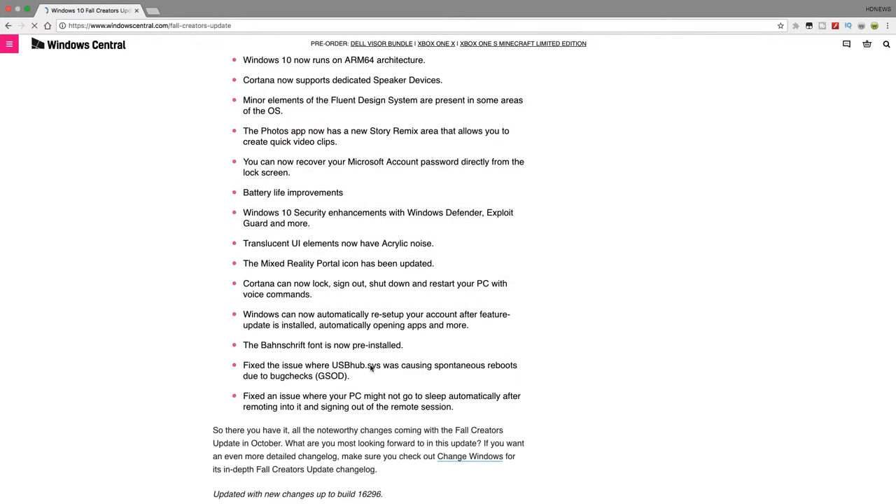
mouse_move(274, 276)
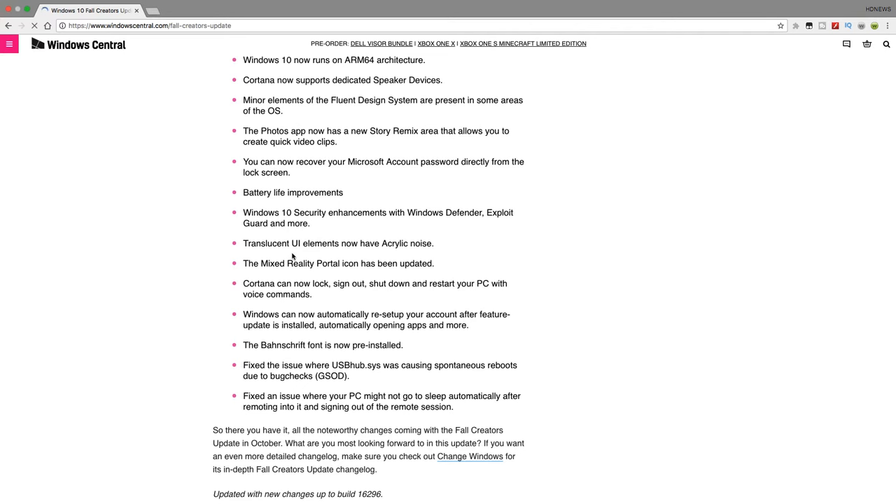
scroll(down, 3)
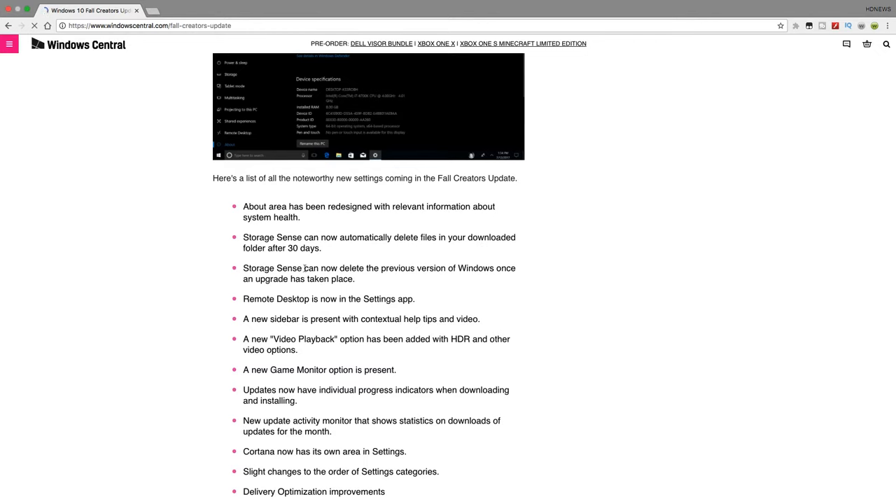
mouse_move(308, 278)
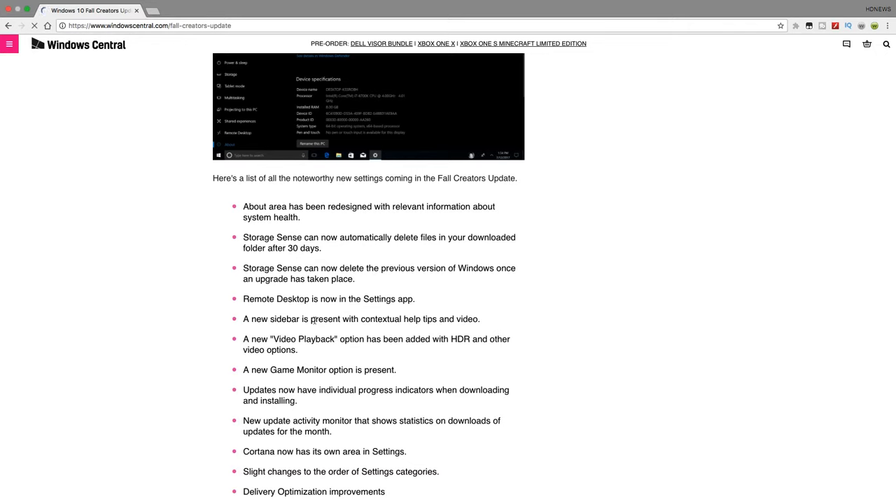
mouse_move(260, 376)
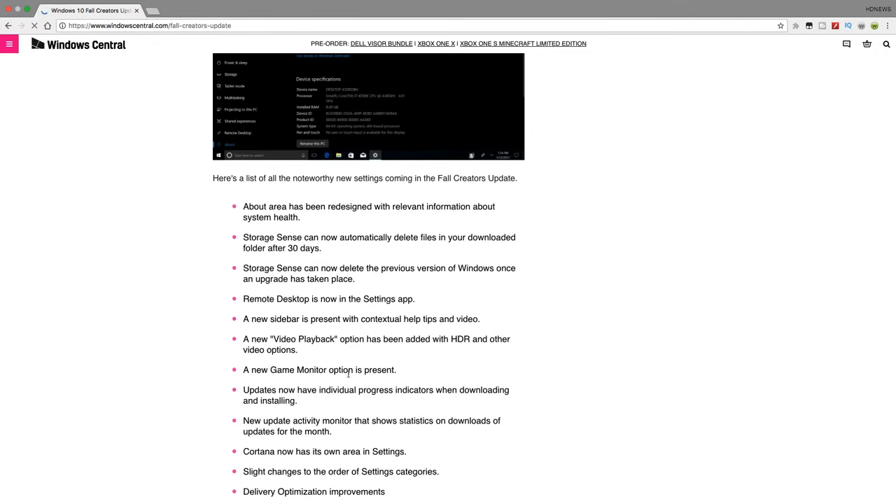
mouse_move(374, 373)
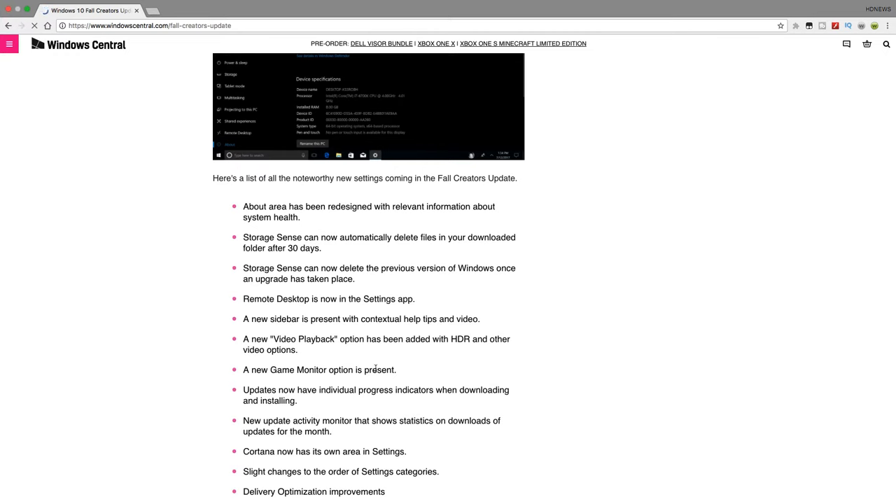
mouse_move(359, 381)
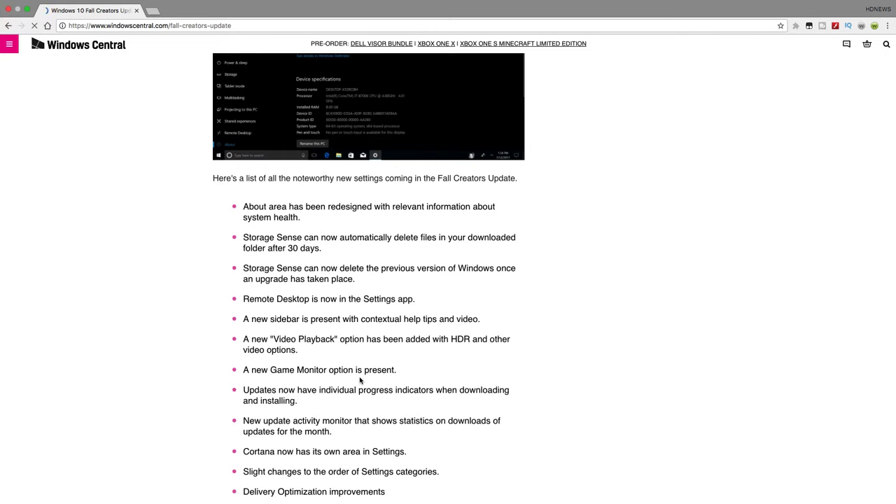
scroll(down, 3)
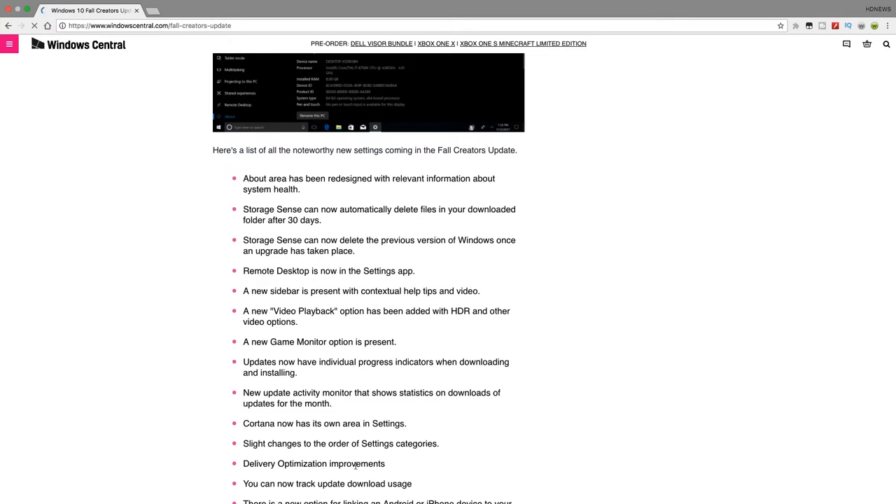
mouse_move(353, 456)
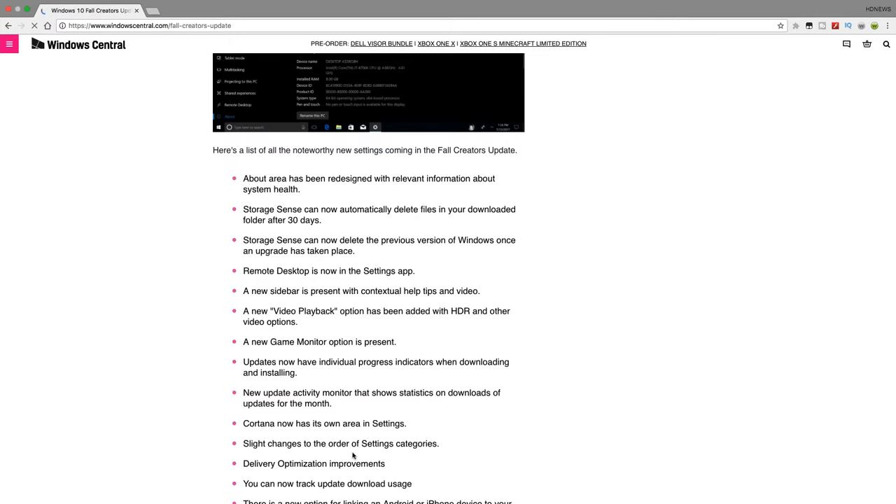
scroll(down, 3)
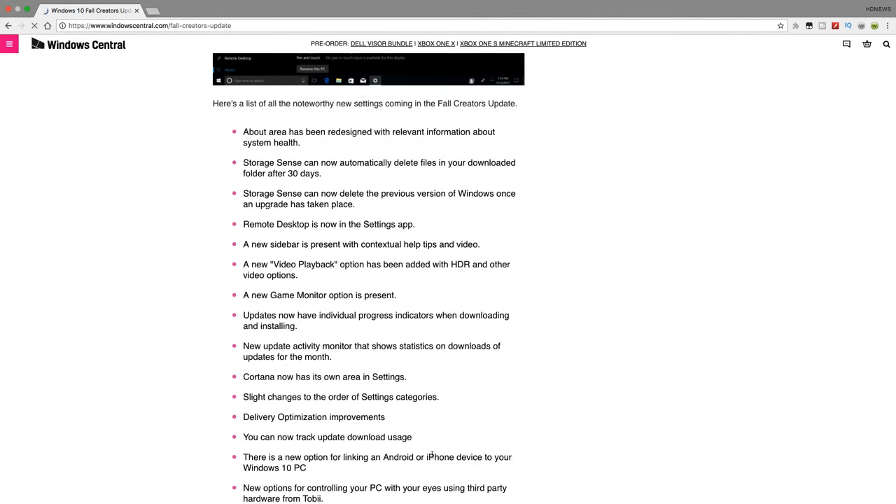
mouse_move(517, 455)
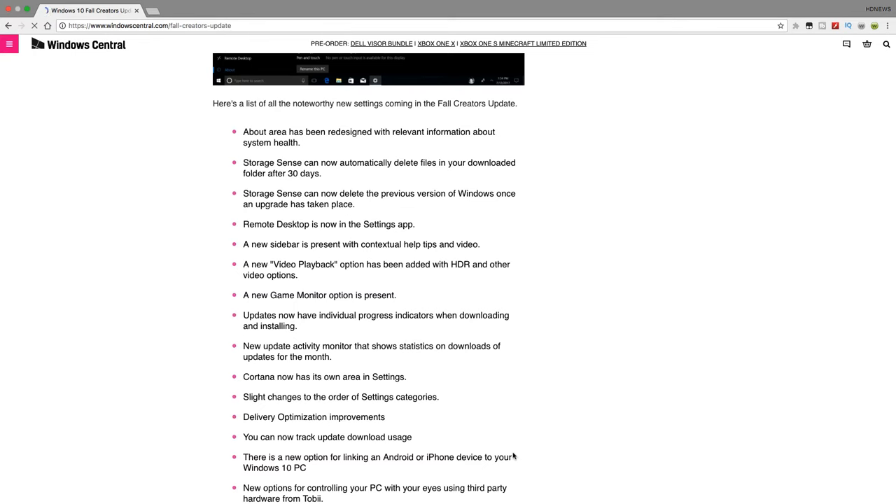
mouse_move(416, 256)
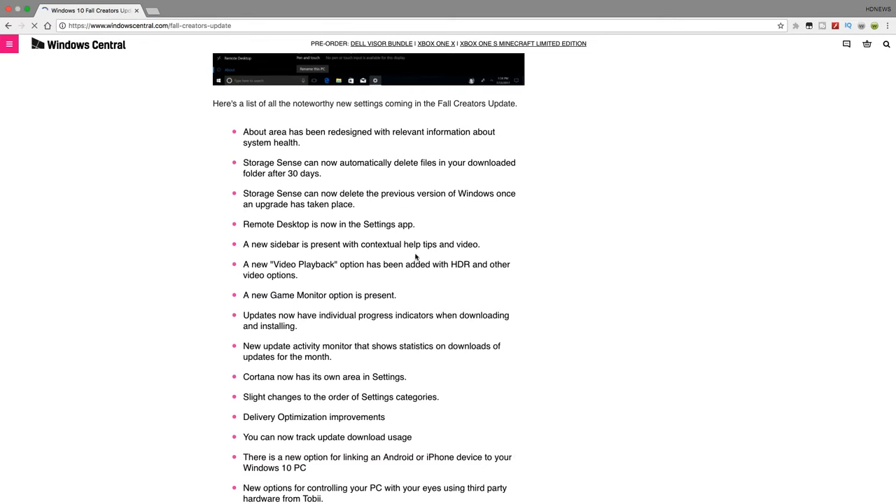
scroll(down, 3)
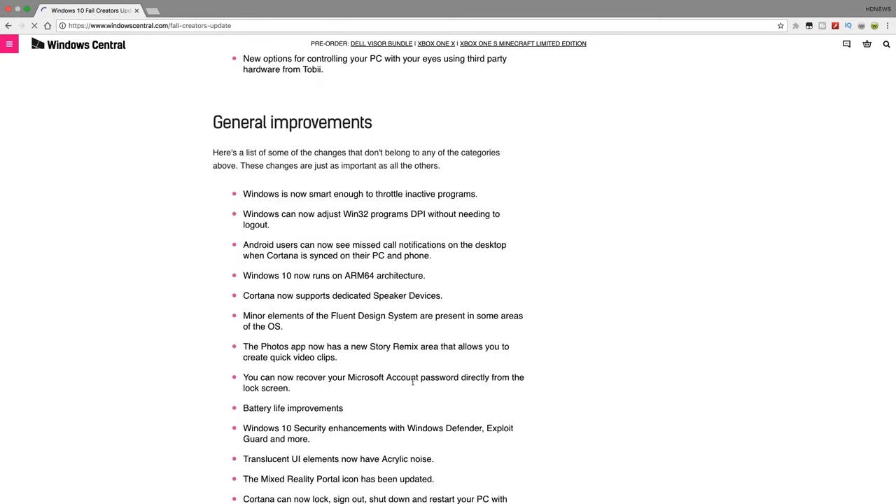
mouse_move(389, 423)
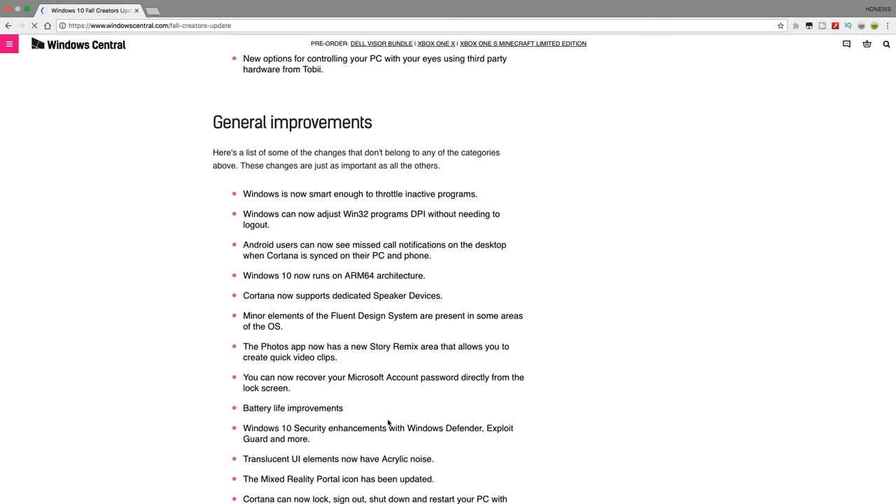
scroll(down, 3)
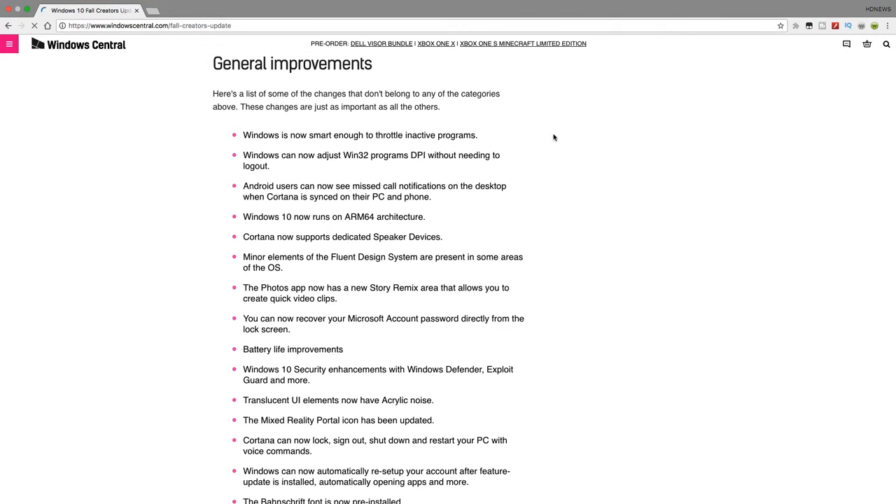
scroll(down, 3)
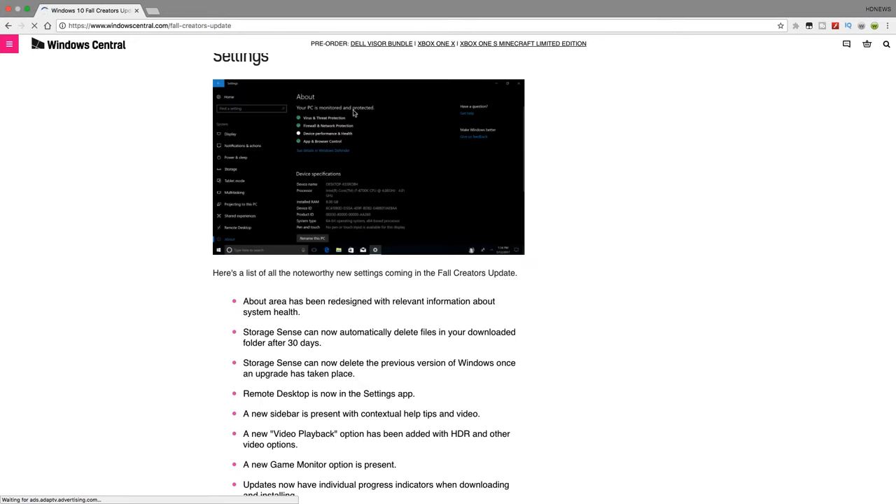
mouse_move(339, 196)
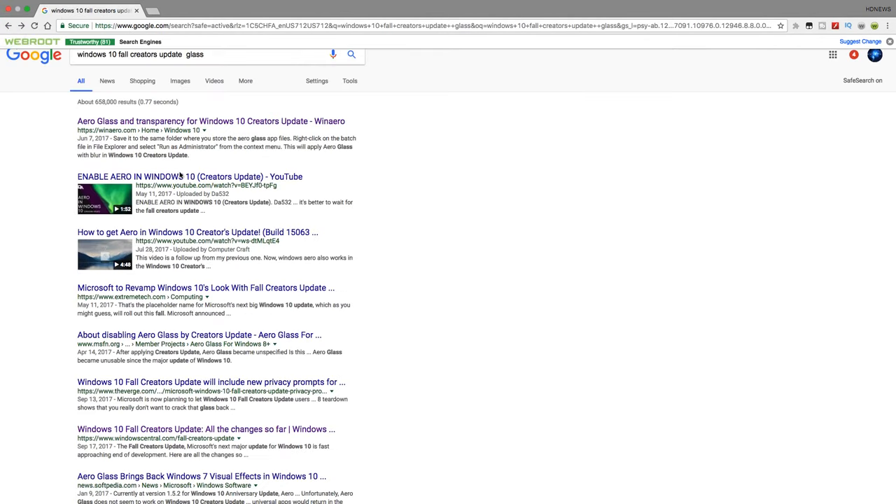
mouse_move(199, 249)
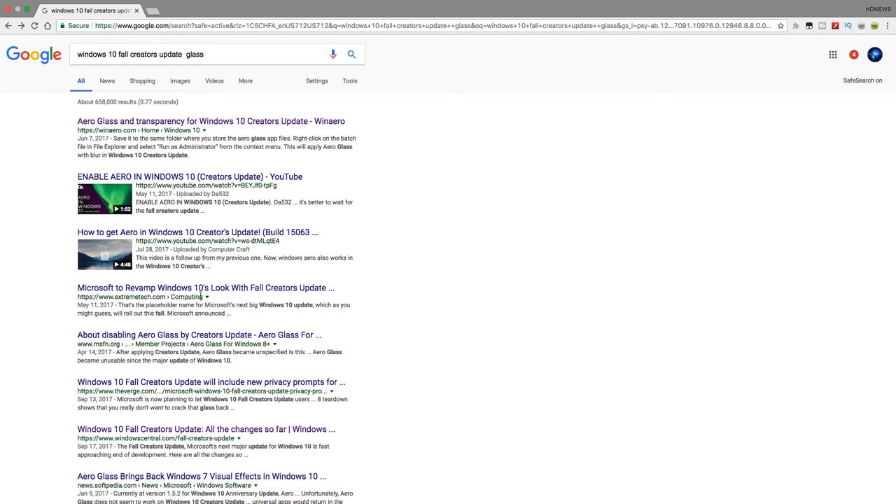
Scroll the glass search results down to the related searches at the bottom.
scroll(down, 3)
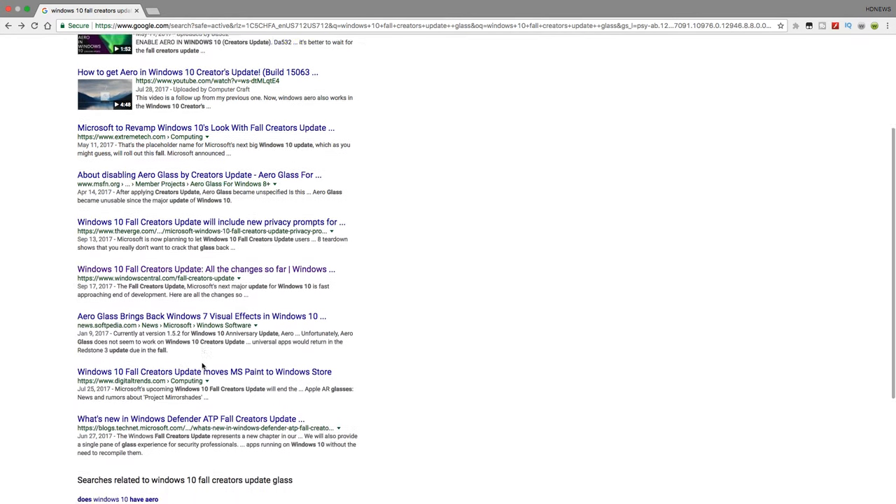
scroll(down, 3)
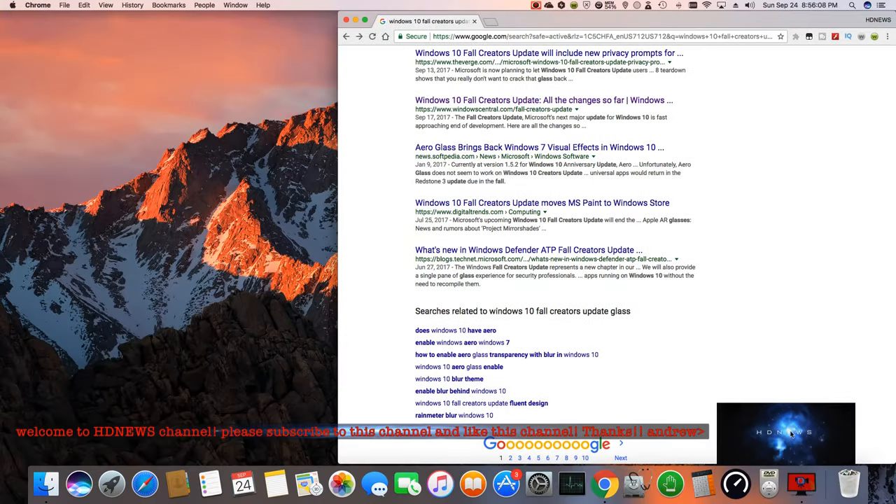
mouse_move(791, 433)
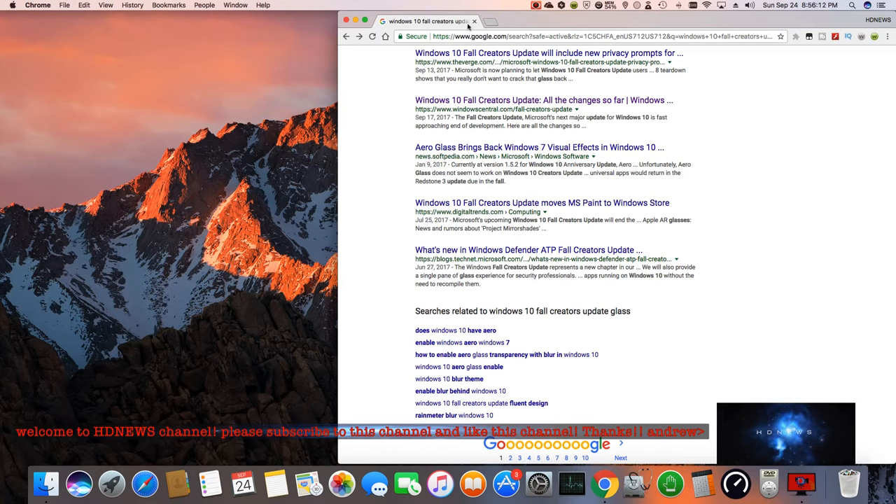
mouse_move(737, 385)
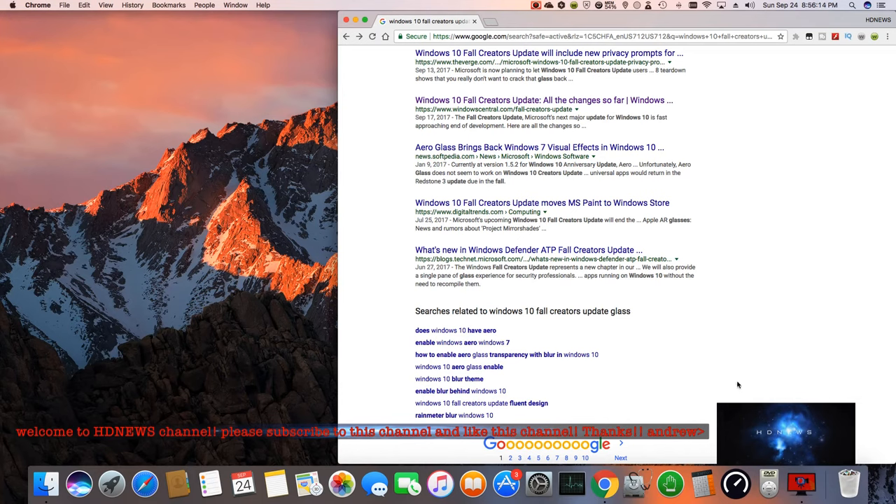
mouse_move(743, 394)
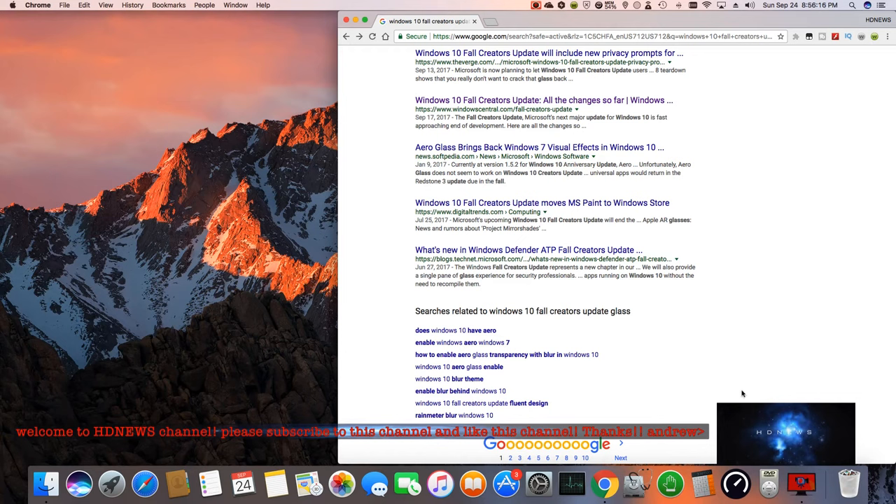
mouse_move(689, 366)
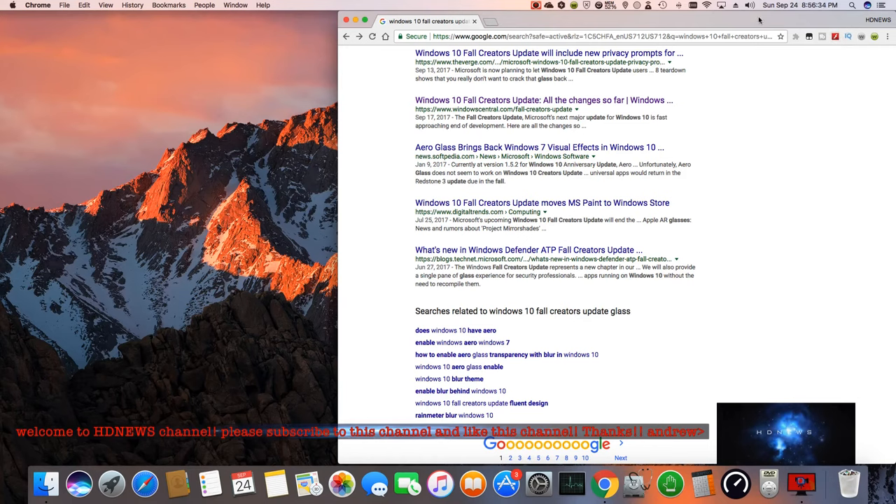
mouse_move(312, 23)
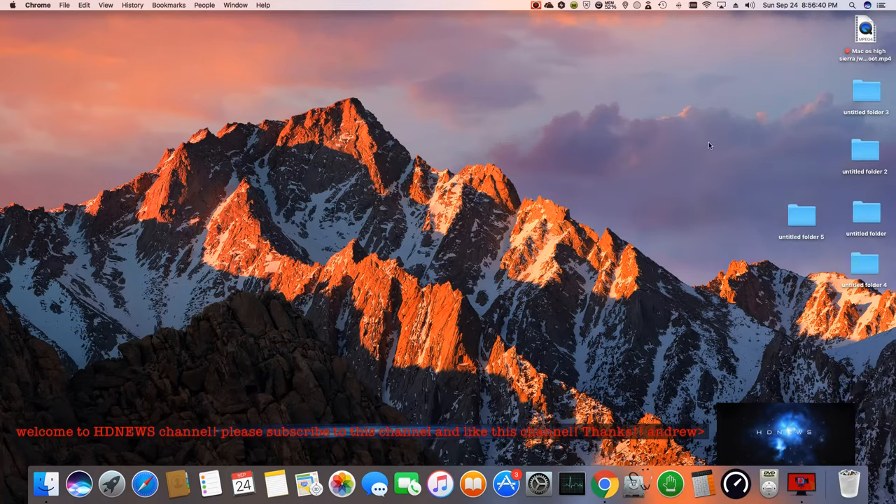
mouse_move(75, 478)
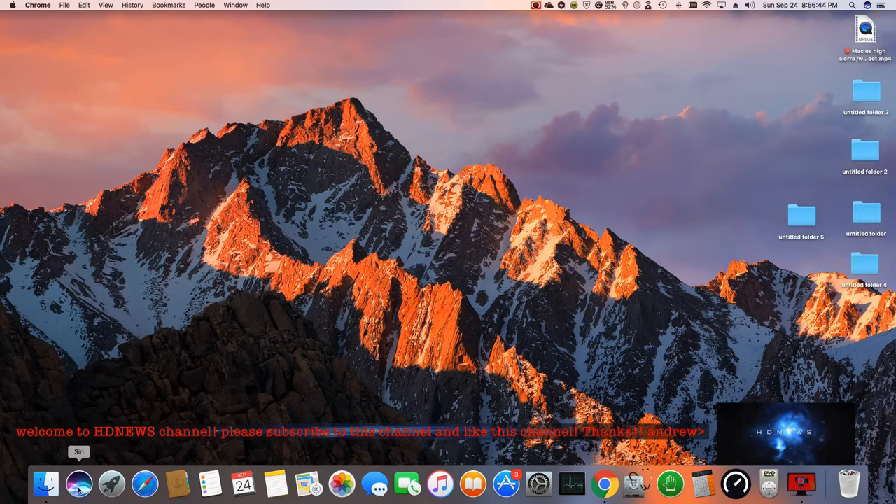
Minimize Chrome to the Dock, leaving the Finder desktop with its folders.
click(77, 479)
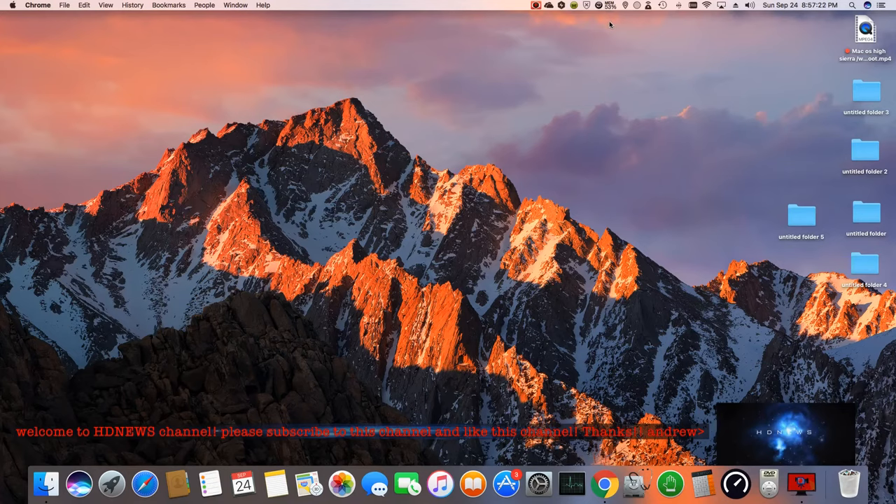
mouse_move(582, 14)
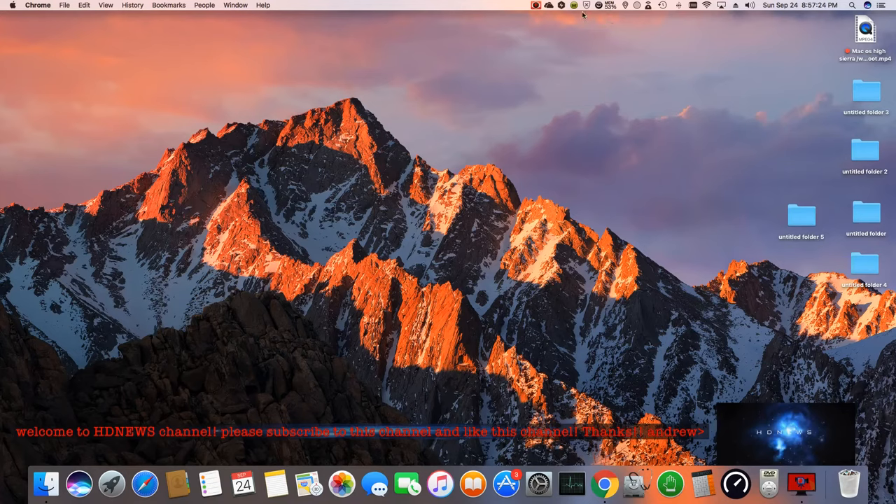
mouse_move(726, 421)
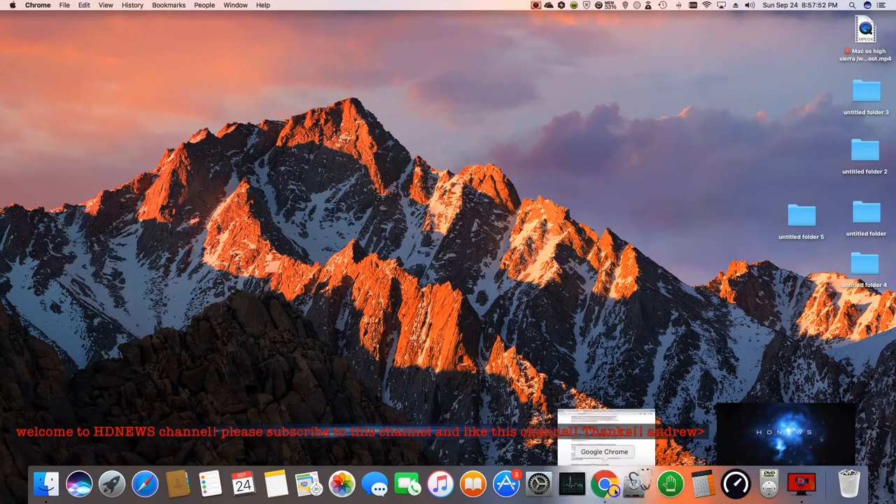
Restore Chrome from the Dock and search Google for 'apple'.
click(602, 479)
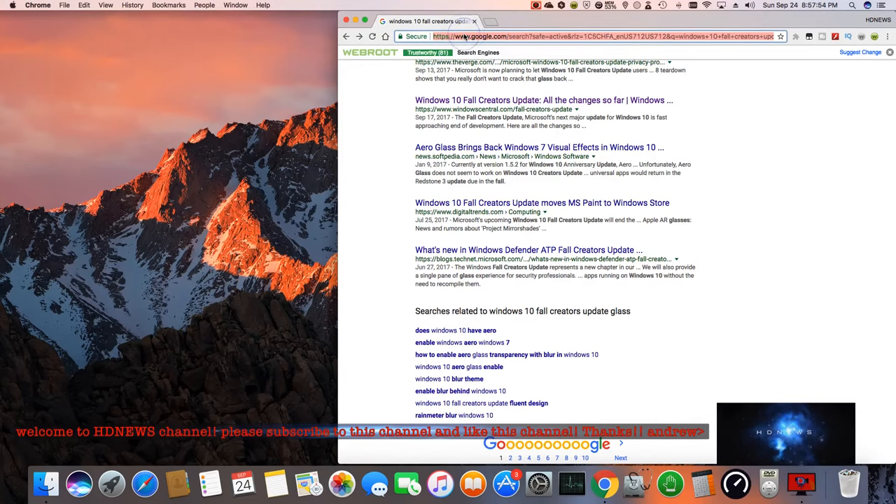
text(apple&aqs=chrome..69i57j)
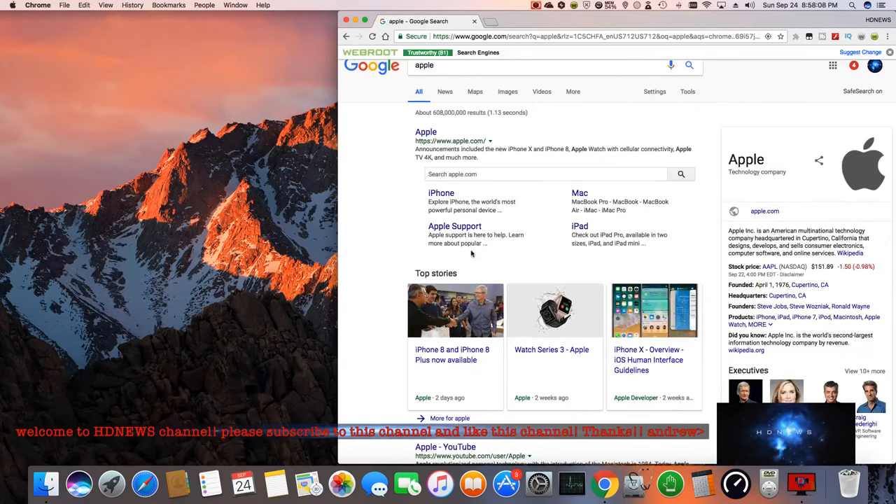
scroll(down, 3)
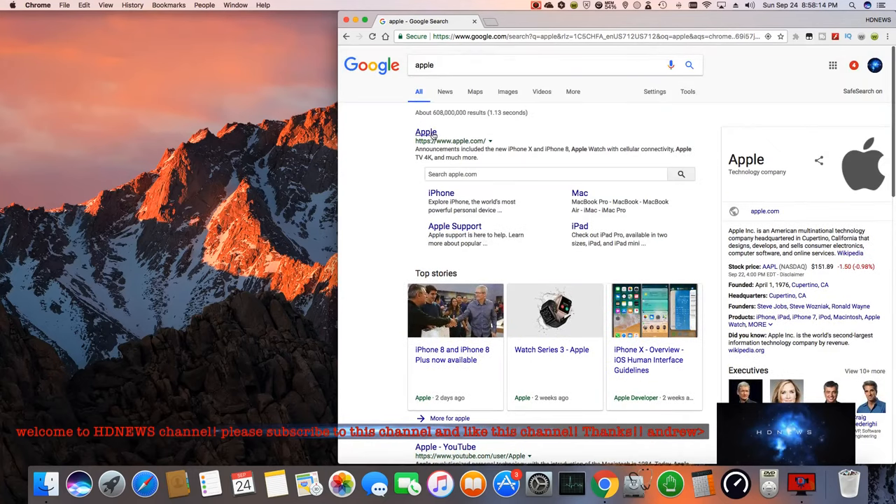
click(426, 131)
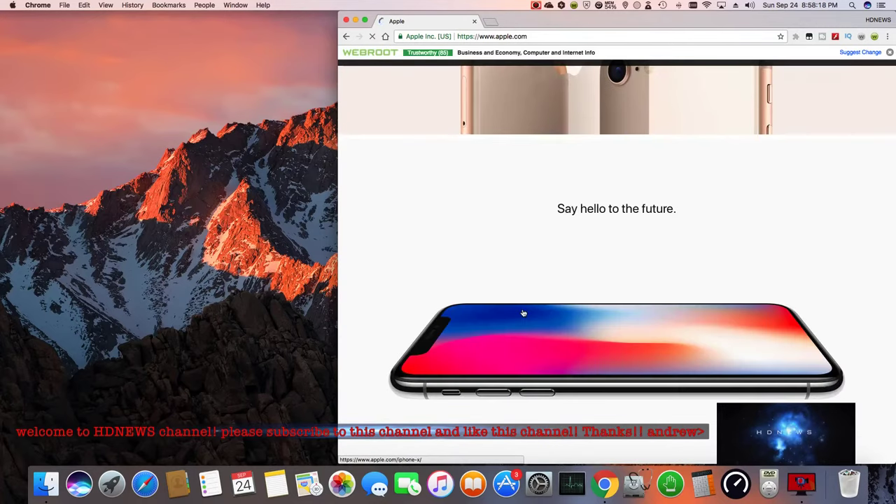
scroll(down, 3)
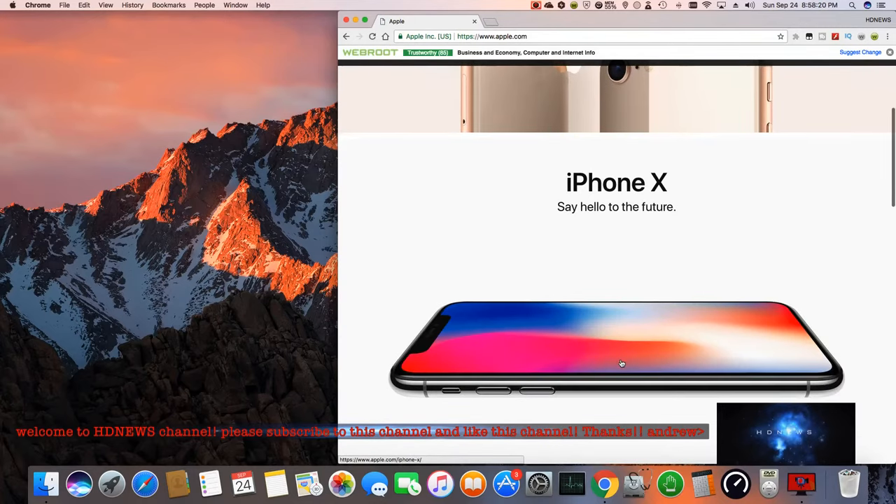
scroll(down, 3)
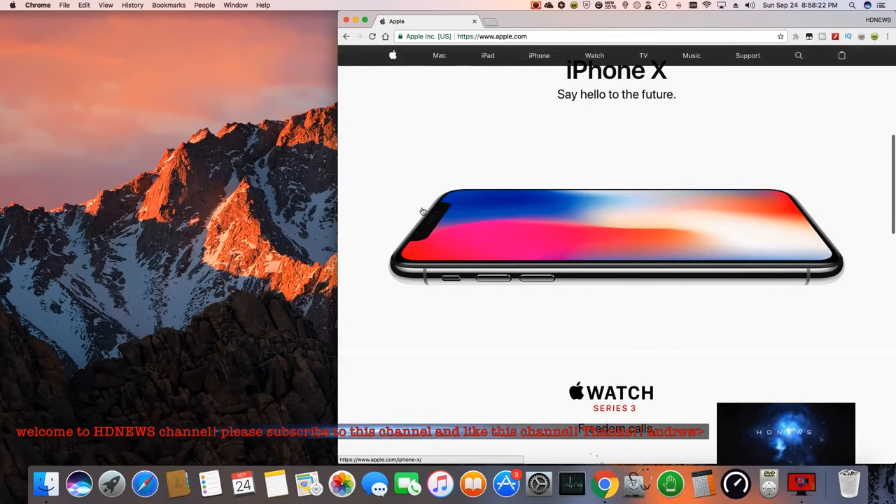
mouse_move(431, 232)
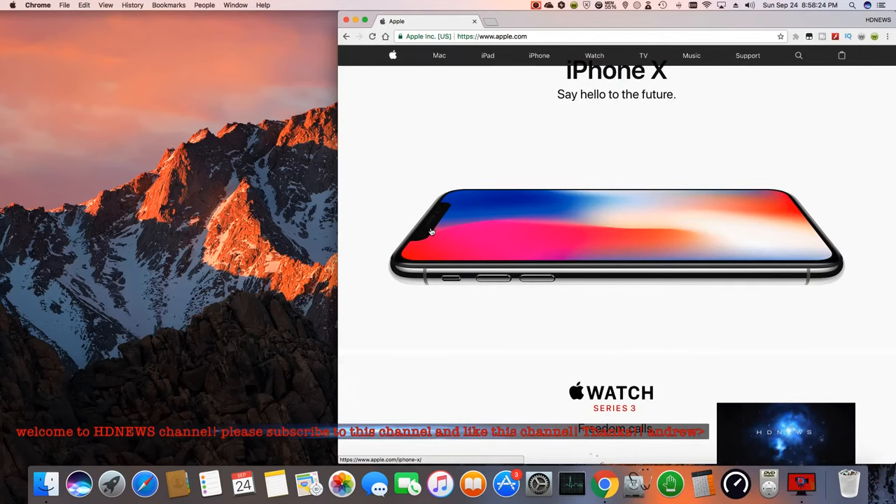
scroll(down, 3)
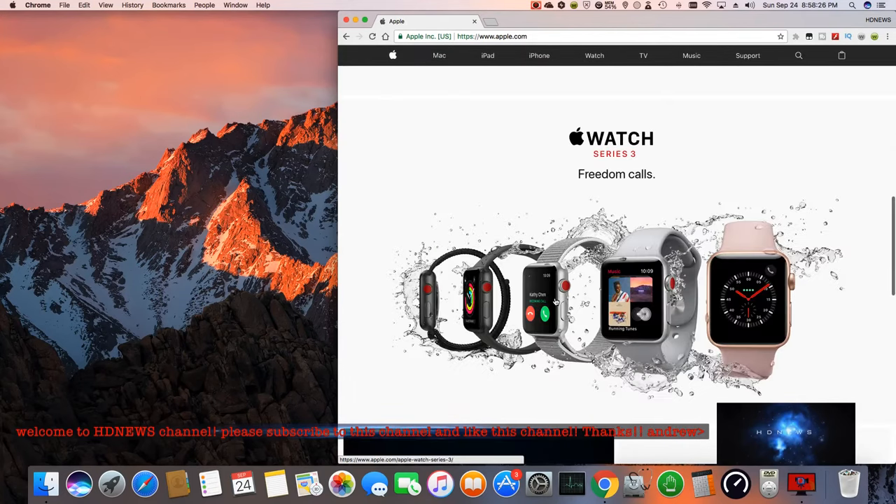
scroll(down, 3)
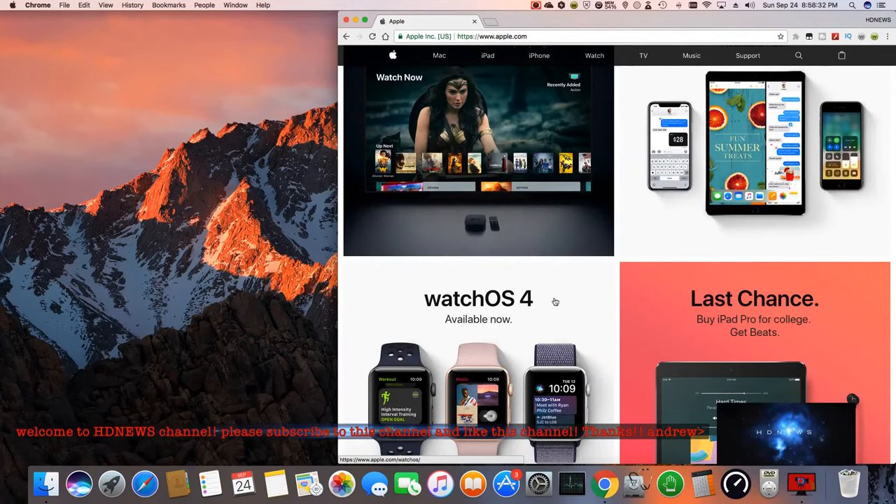
scroll(down, 3)
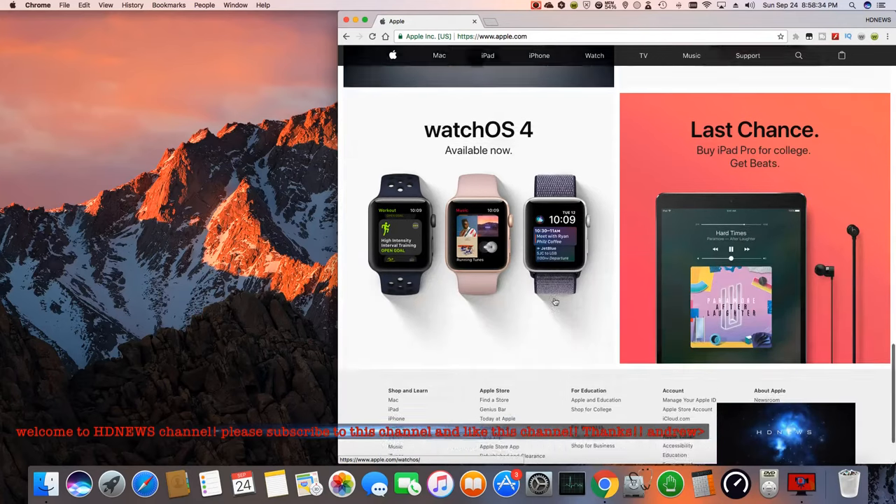
scroll(down, 3)
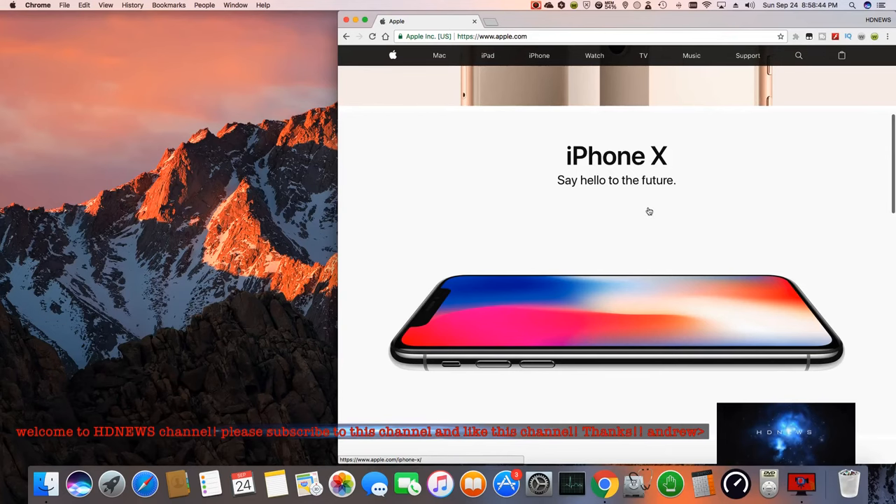
mouse_move(633, 227)
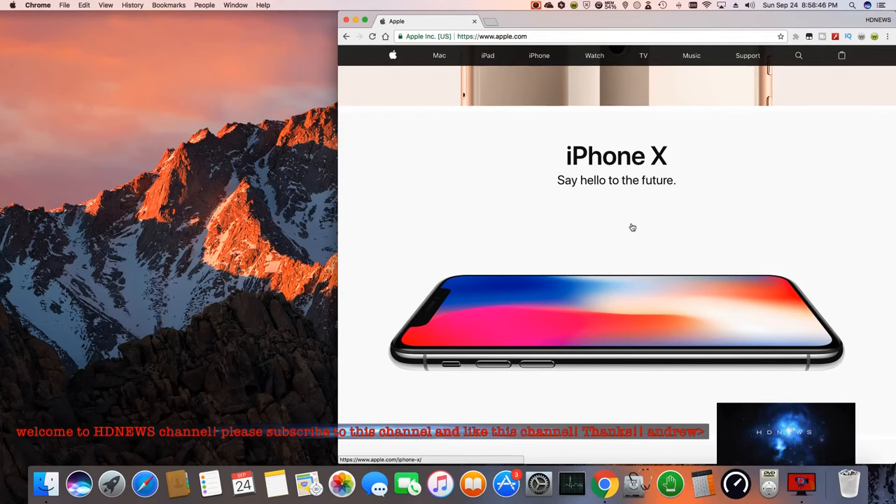
scroll(down, 3)
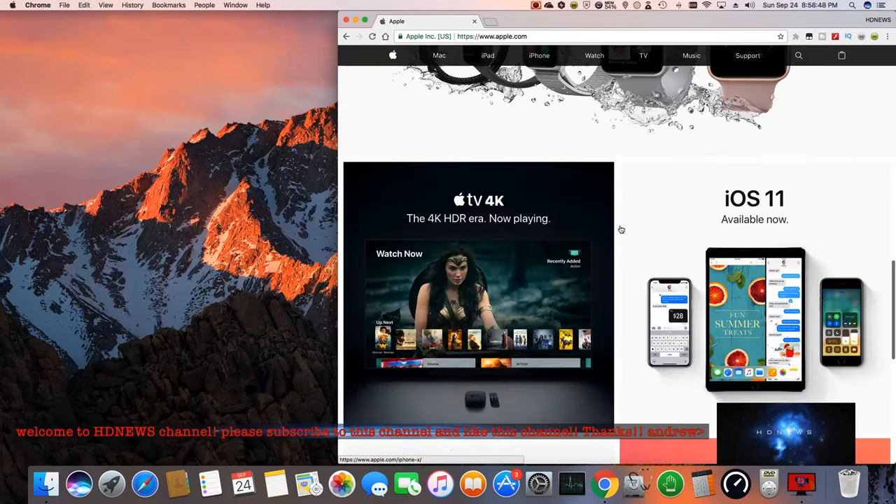
scroll(down, 3)
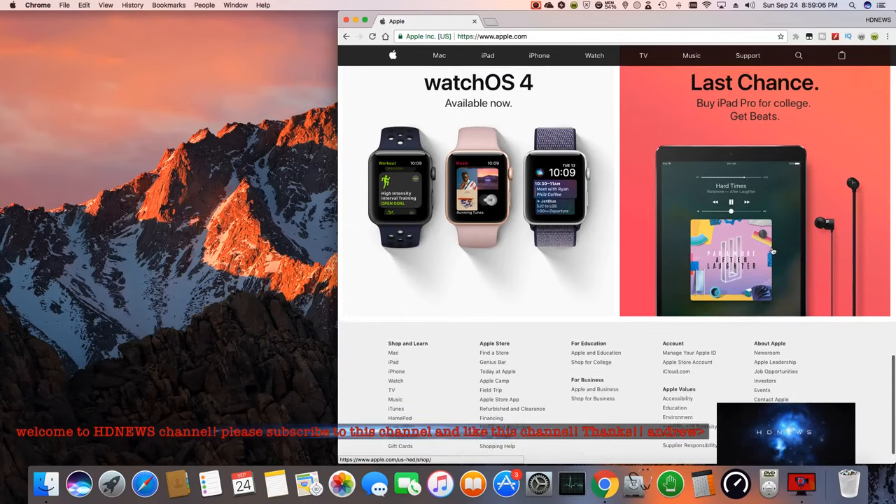
scroll(up, 3)
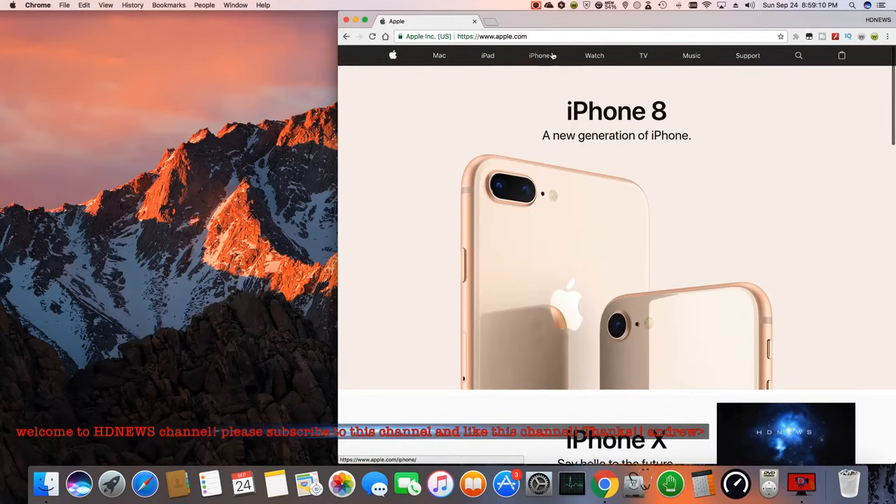
From apple.com's iPhone section, open the iPhone X 'Say hello to the future' page.
click(539, 56)
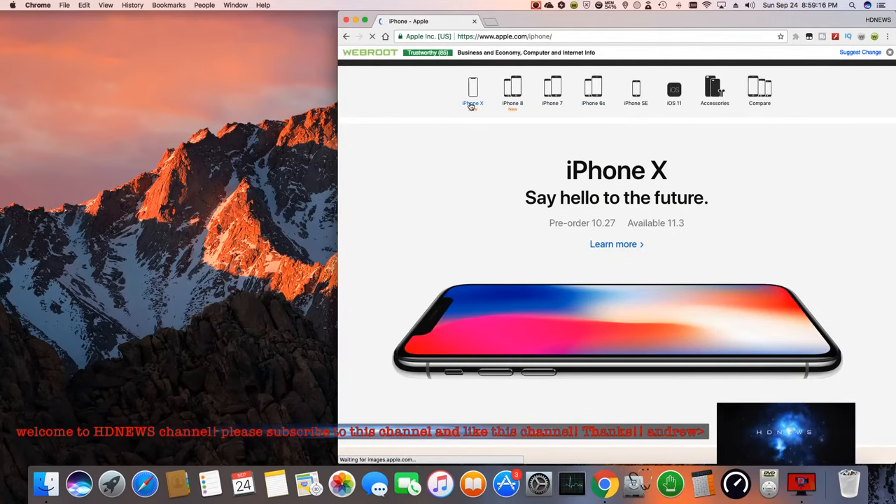
click(471, 91)
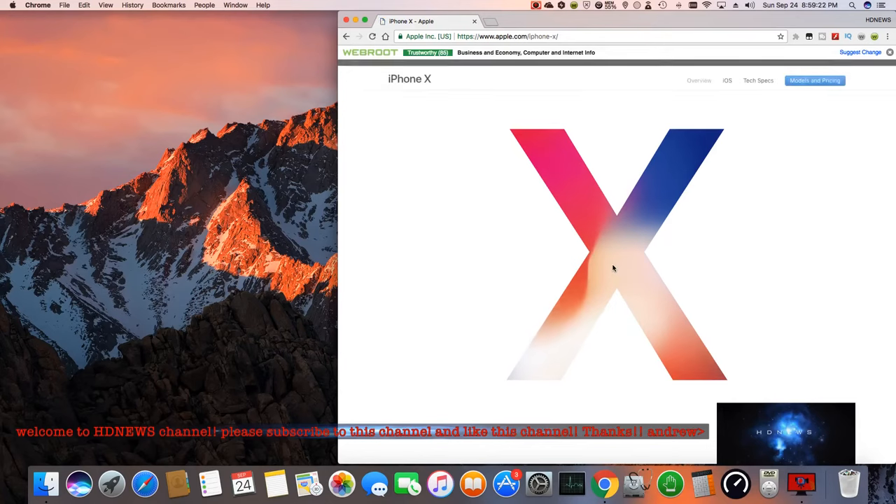
scroll(down, 3)
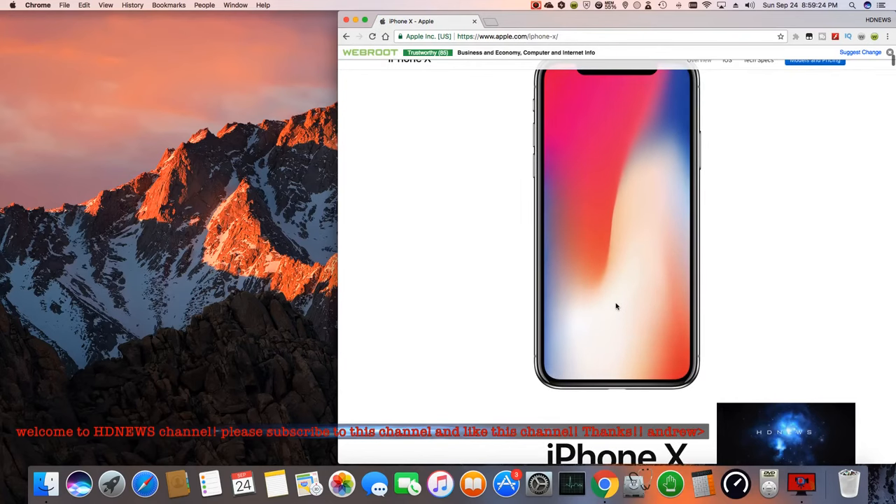
scroll(down, 3)
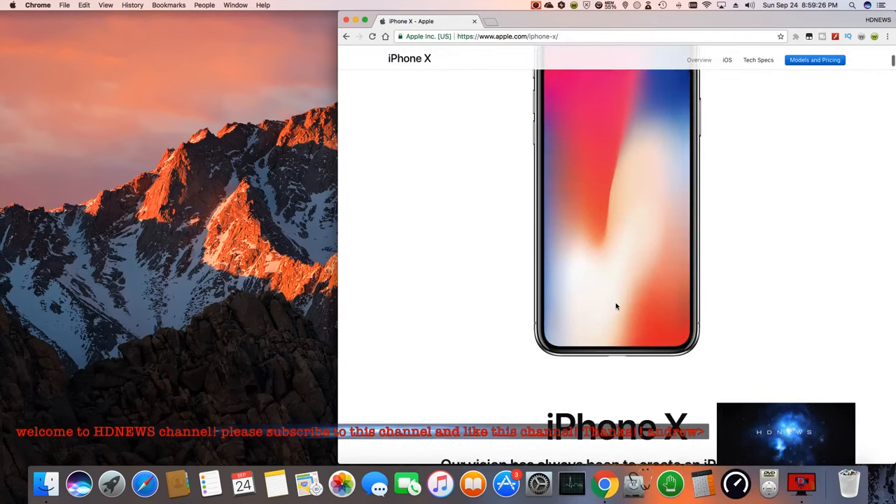
scroll(down, 3)
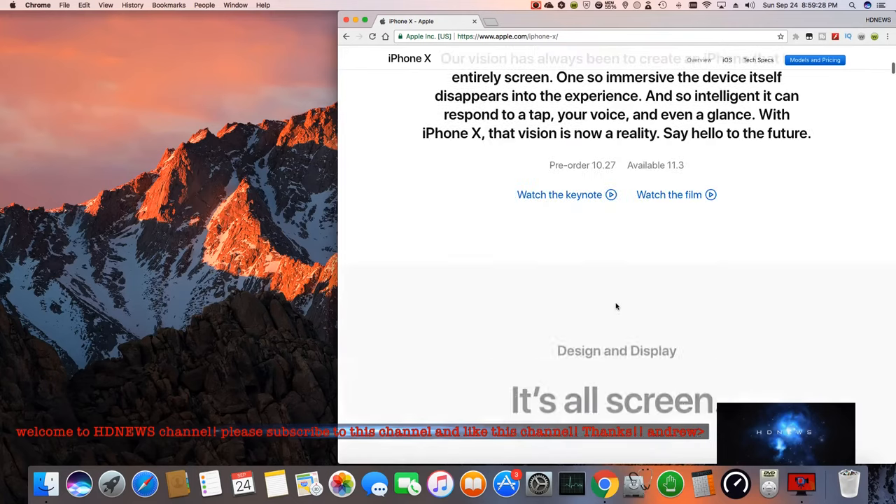
Read down the iPhone X page through its Super Retina display section.
scroll(down, 3)
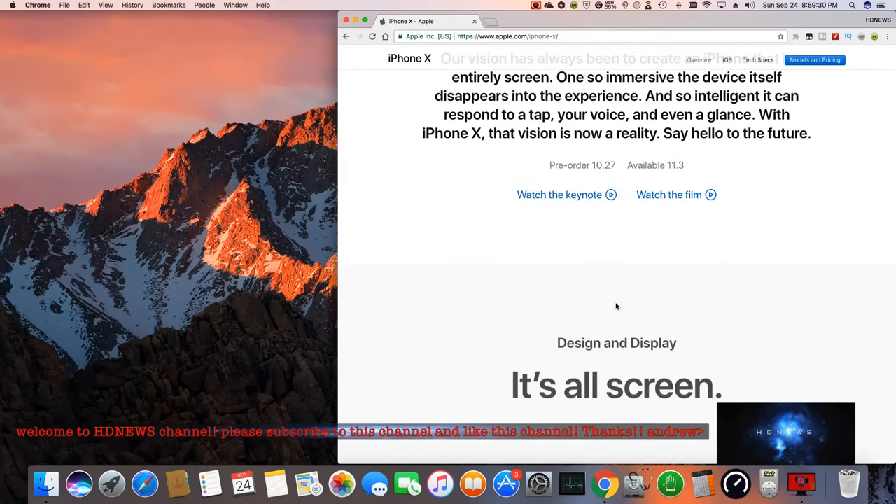
scroll(down, 3)
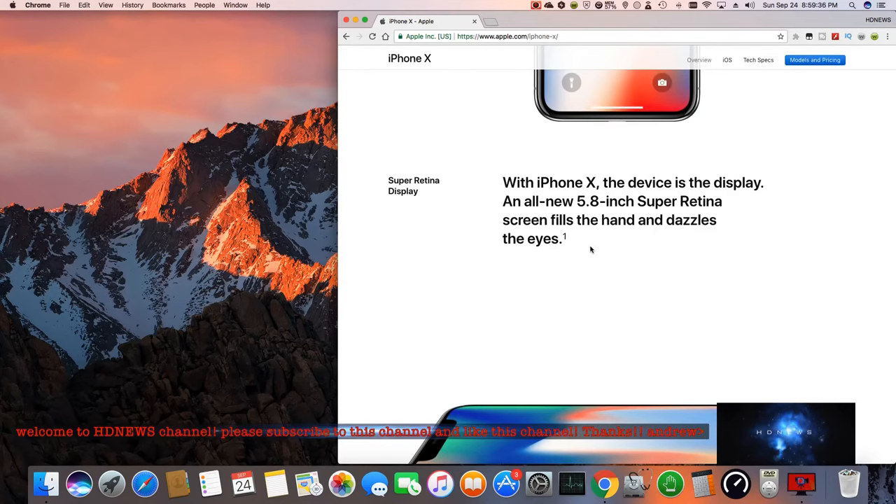
scroll(down, 3)
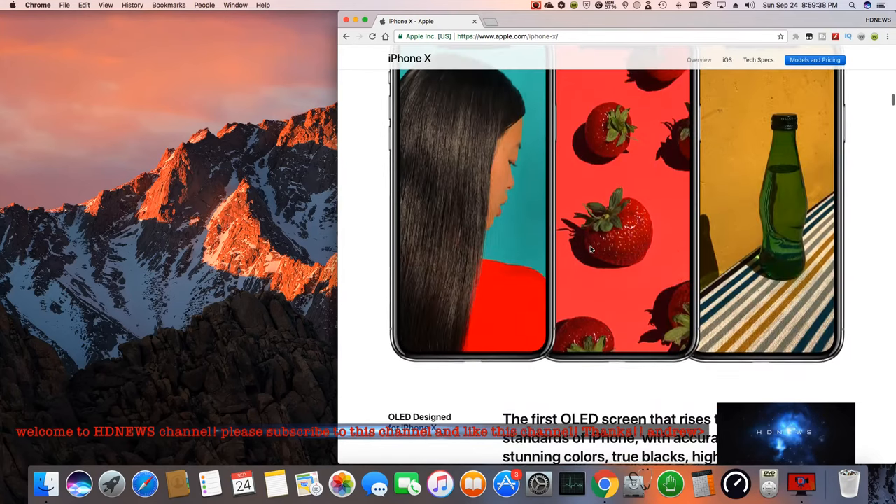
scroll(down, 3)
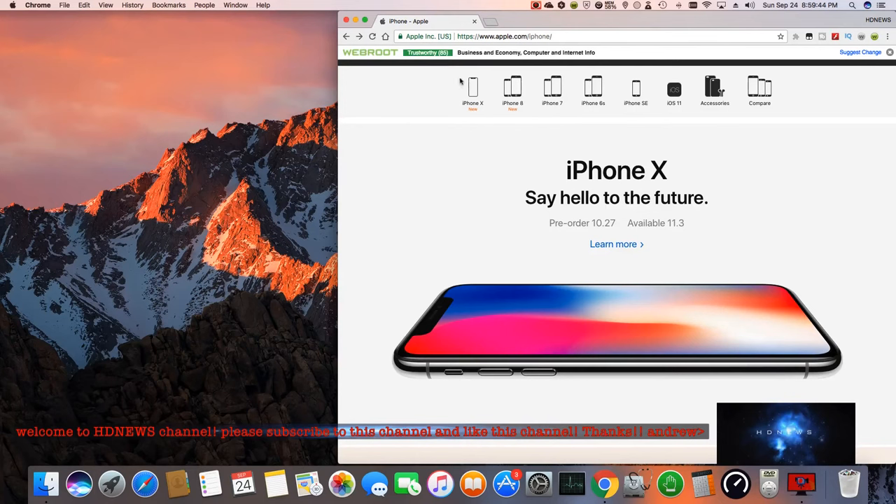
mouse_move(461, 143)
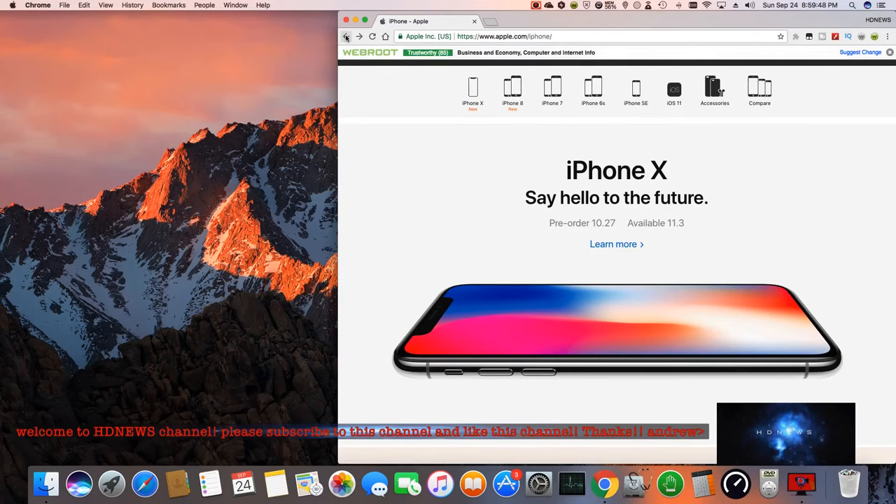
Return to the Google results for apple and follow the Mac sitelink under the Apple result.
click(346, 36)
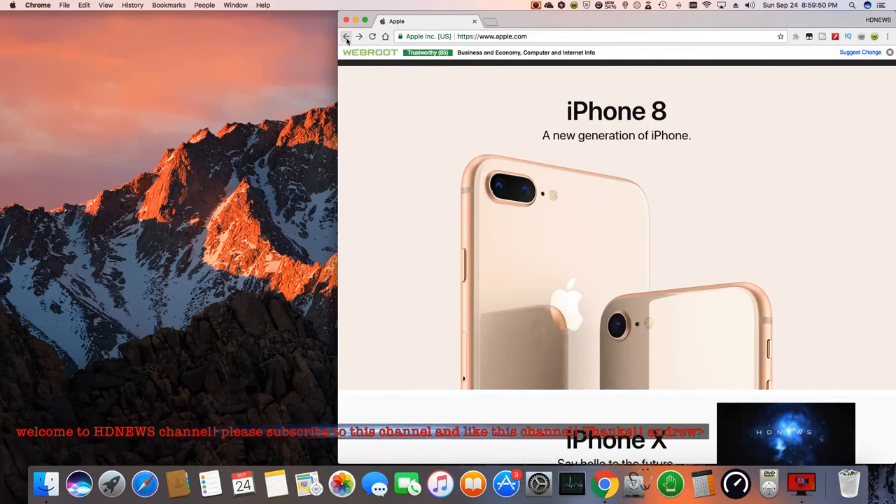
click(358, 36)
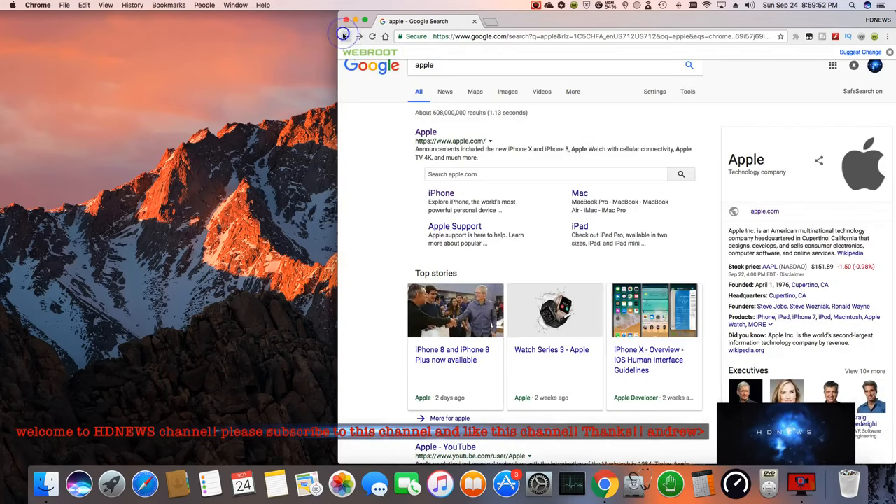
click(426, 132)
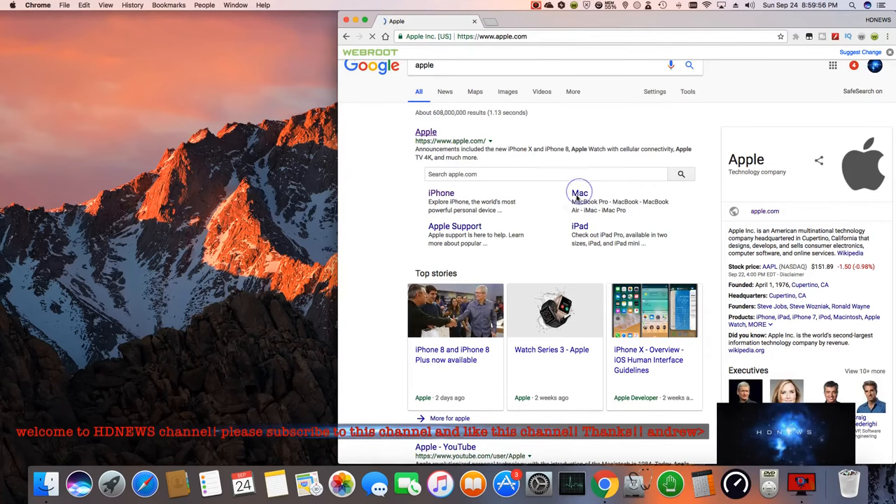
Open Apple's macOS High Sierra page and read down through its feature highlights.
click(580, 193)
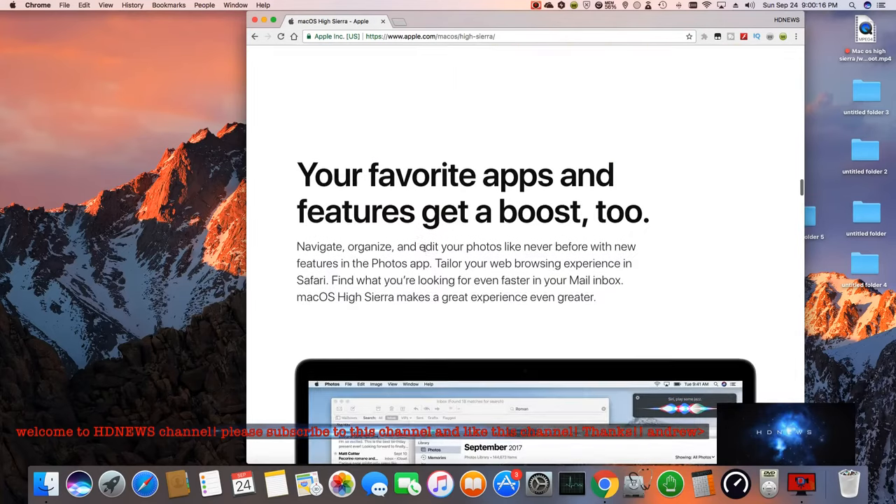
scroll(down, 3)
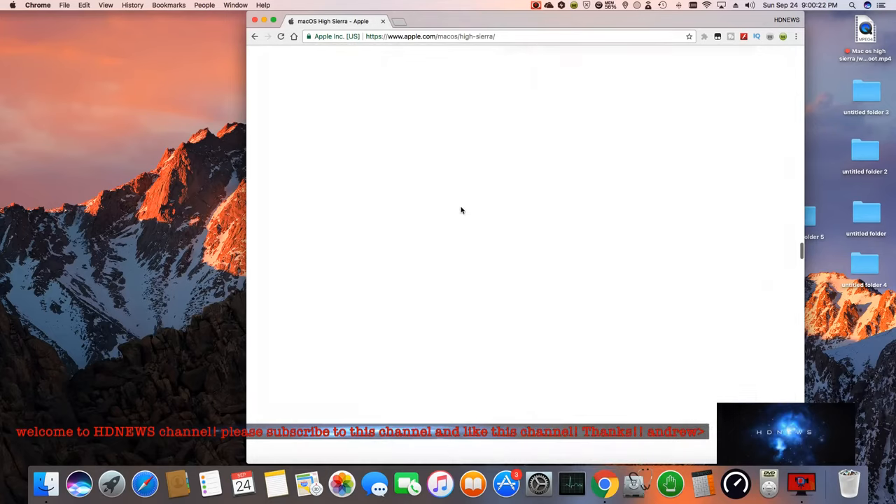
scroll(down, 3)
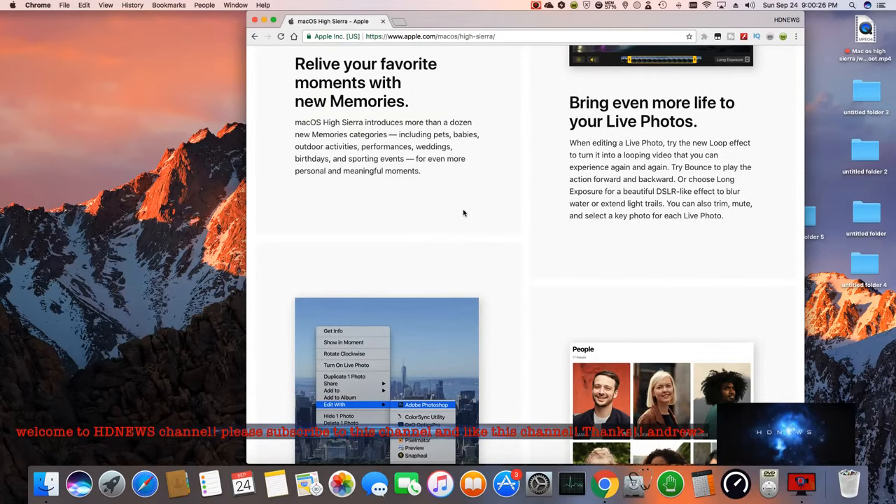
scroll(down, 3)
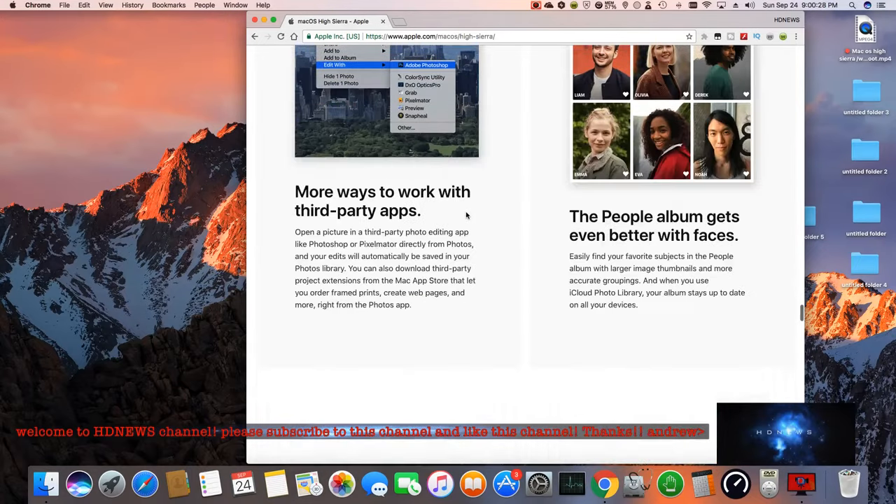
scroll(down, 3)
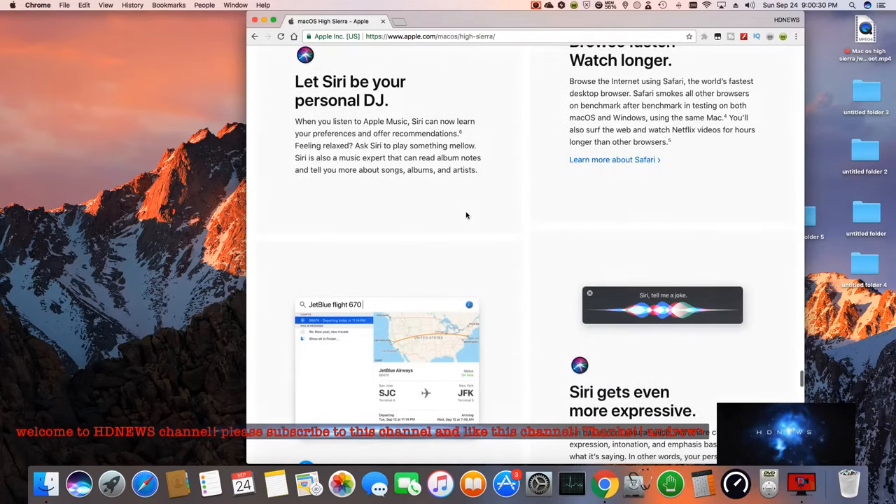
mouse_move(451, 252)
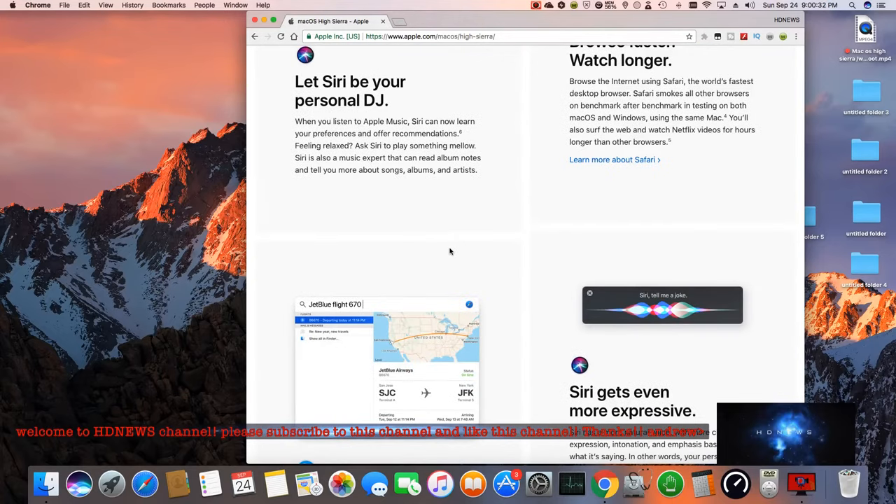
scroll(down, 3)
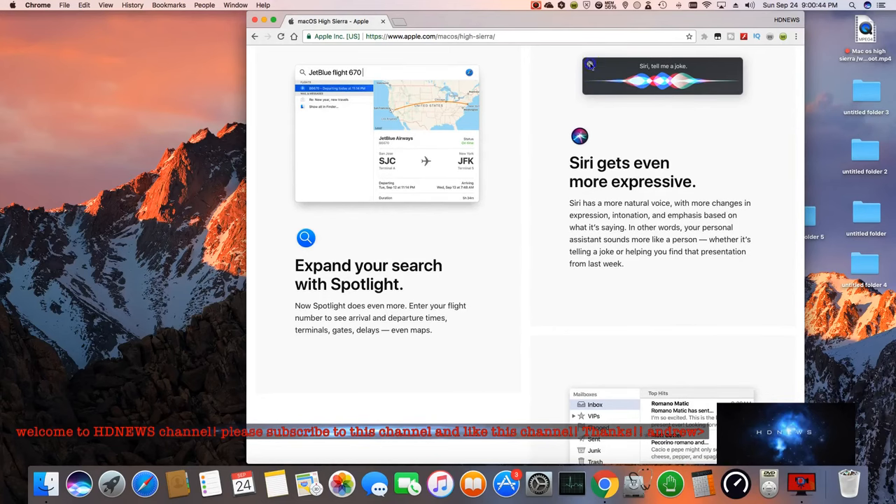
Continue reading the High Sierra page down to the footer and back toward the top.
scroll(down, 3)
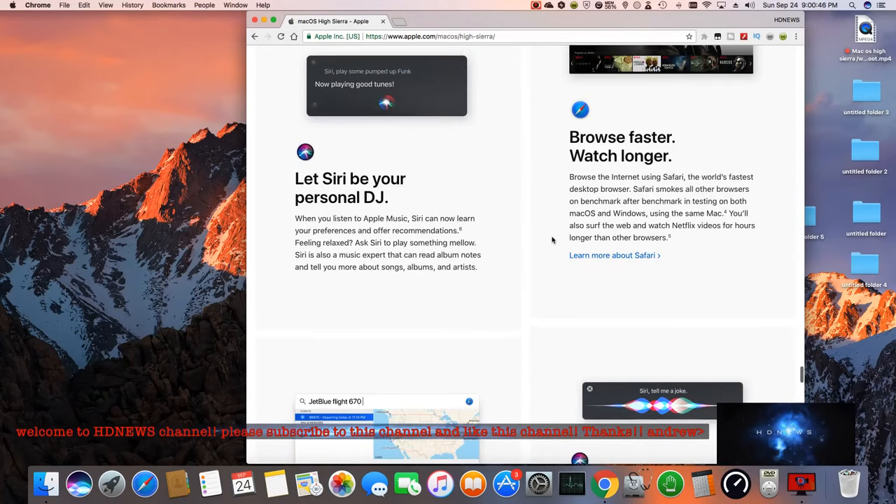
scroll(down, 3)
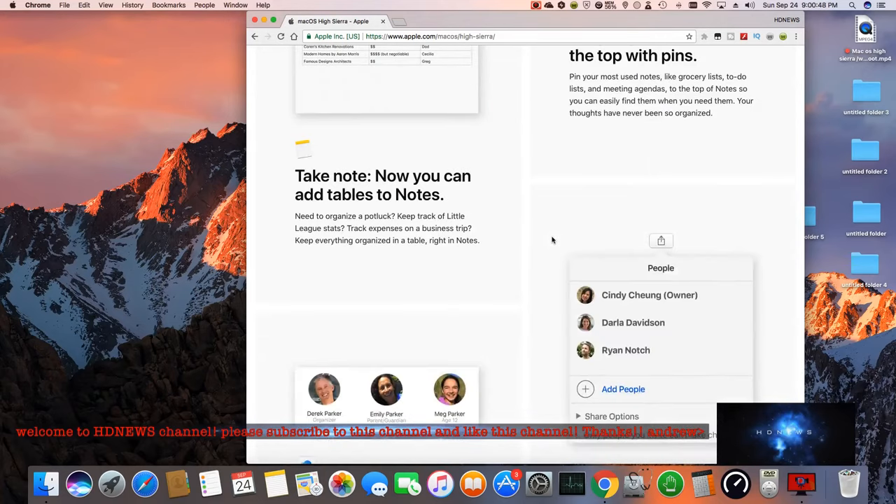
scroll(down, 3)
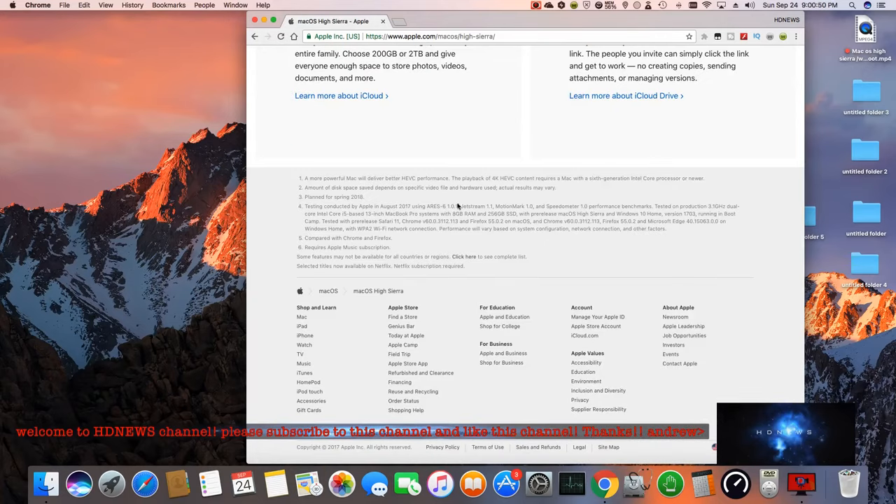
scroll(up, 3)
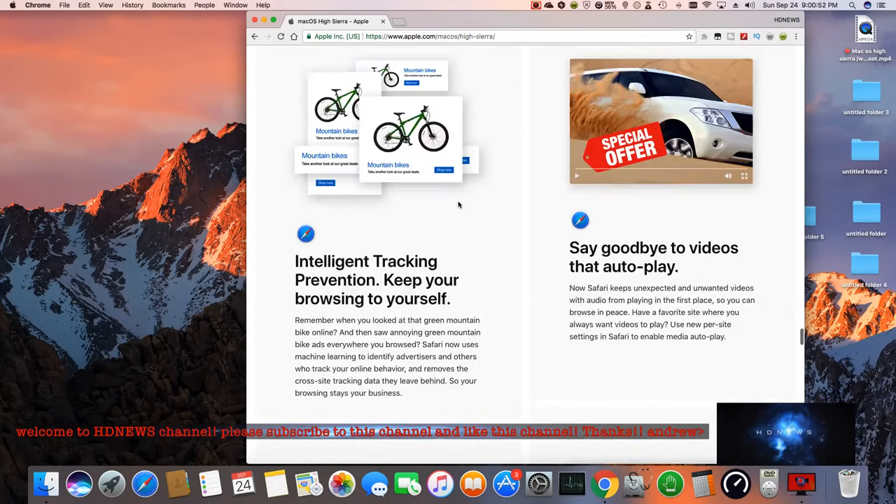
scroll(down, 3)
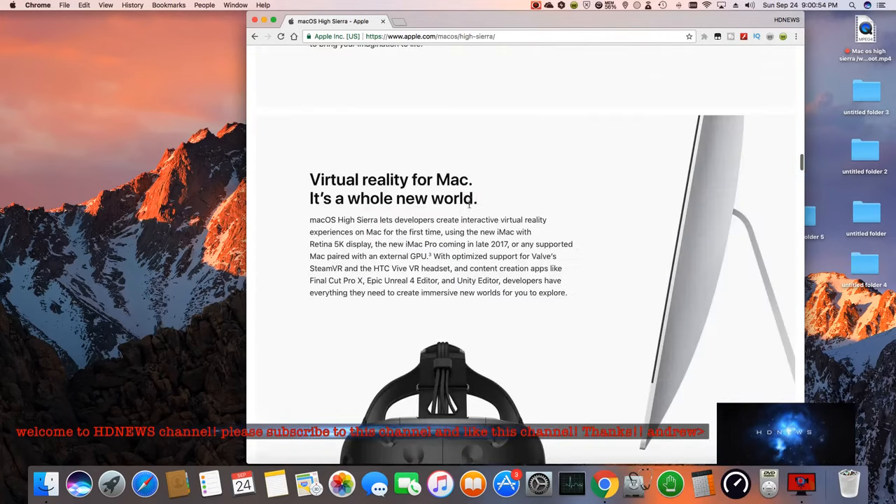
scroll(up, 3)
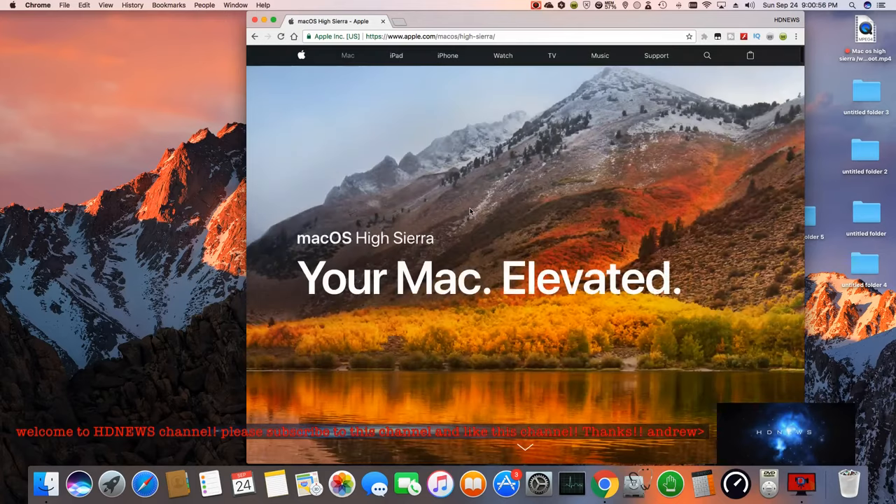